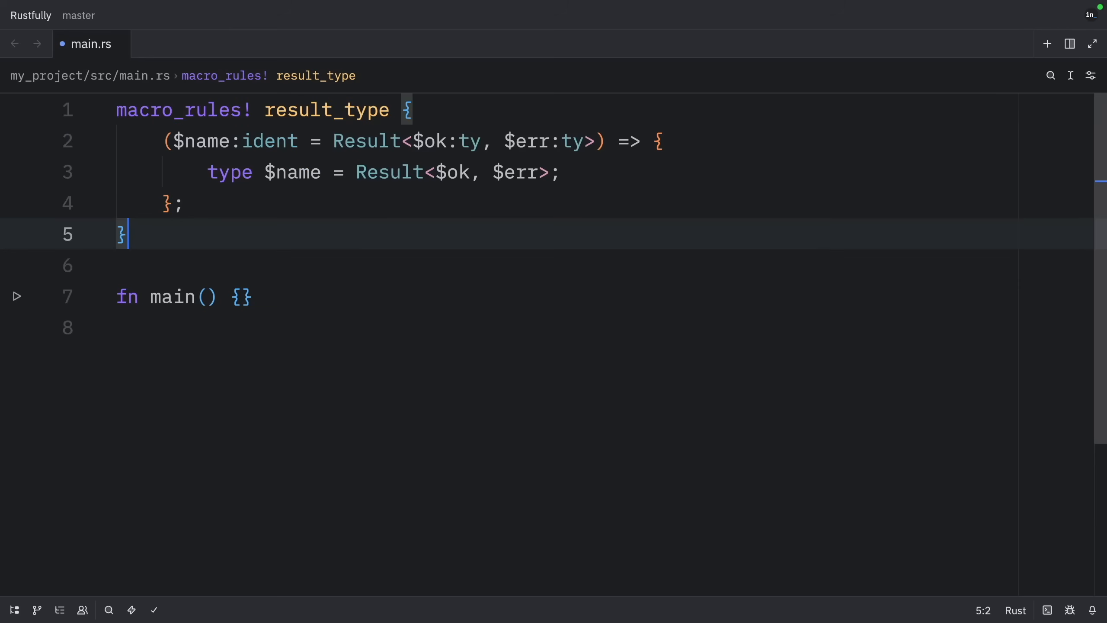
Call result_type!(MyResult = Result<i32, String>); in main and highlight MyResult
double_click(325, 110)
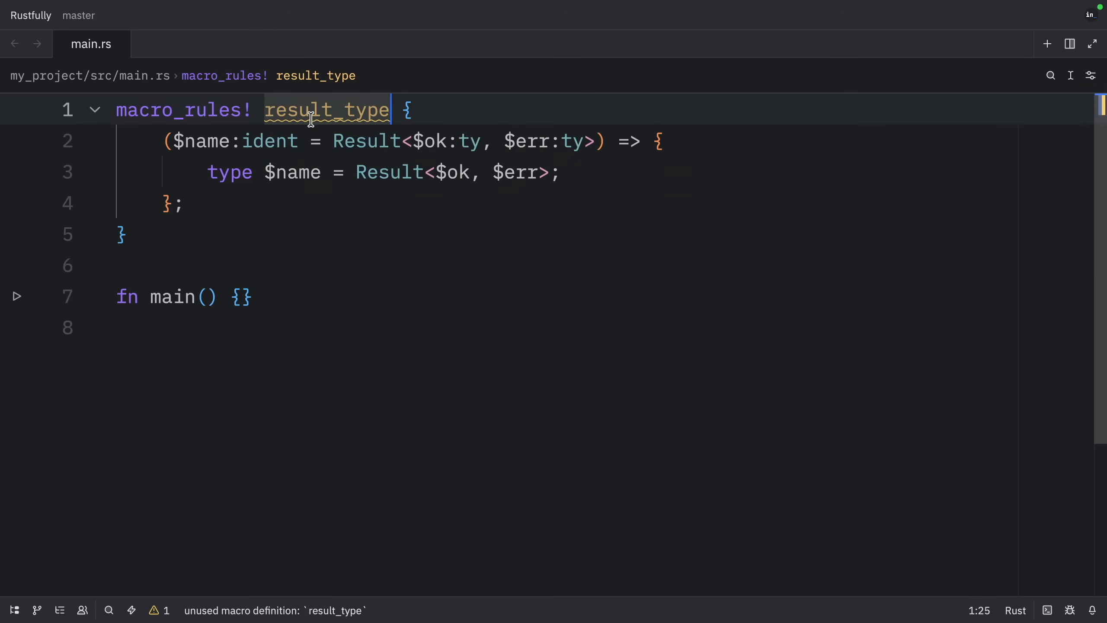
click(303, 140)
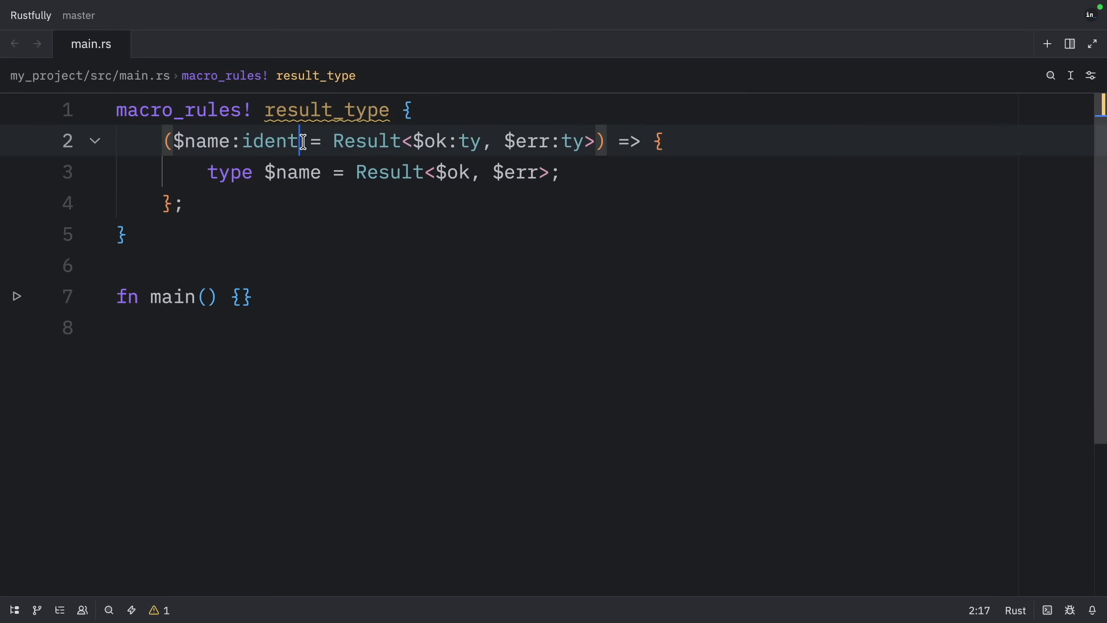
drag(302, 141, 172, 140)
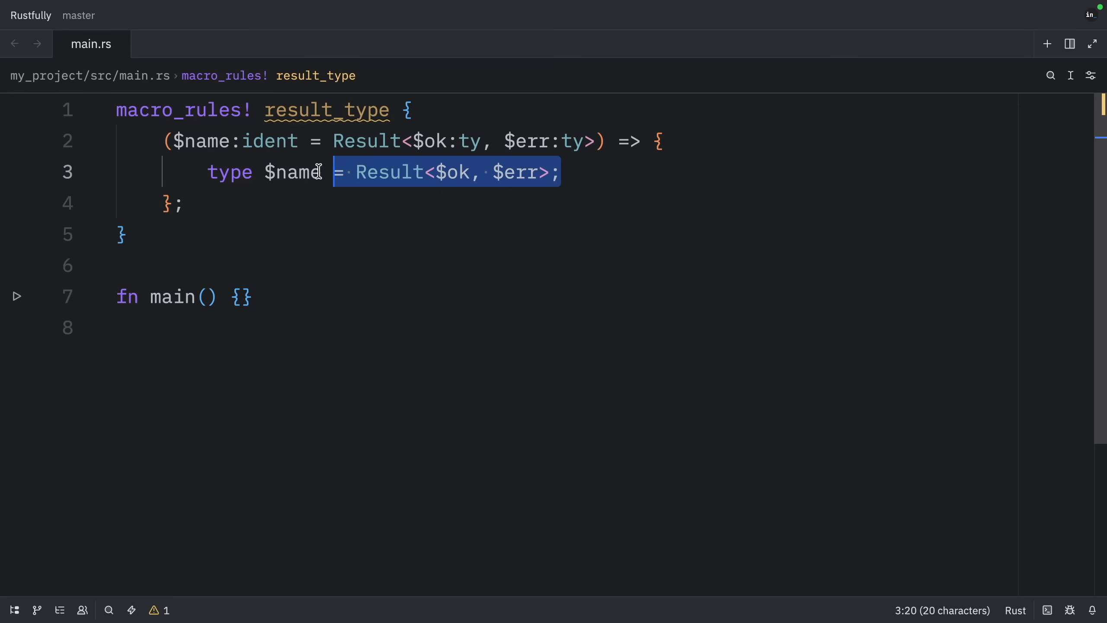
text(result_type!(MyResult = Result<i32, String>);)
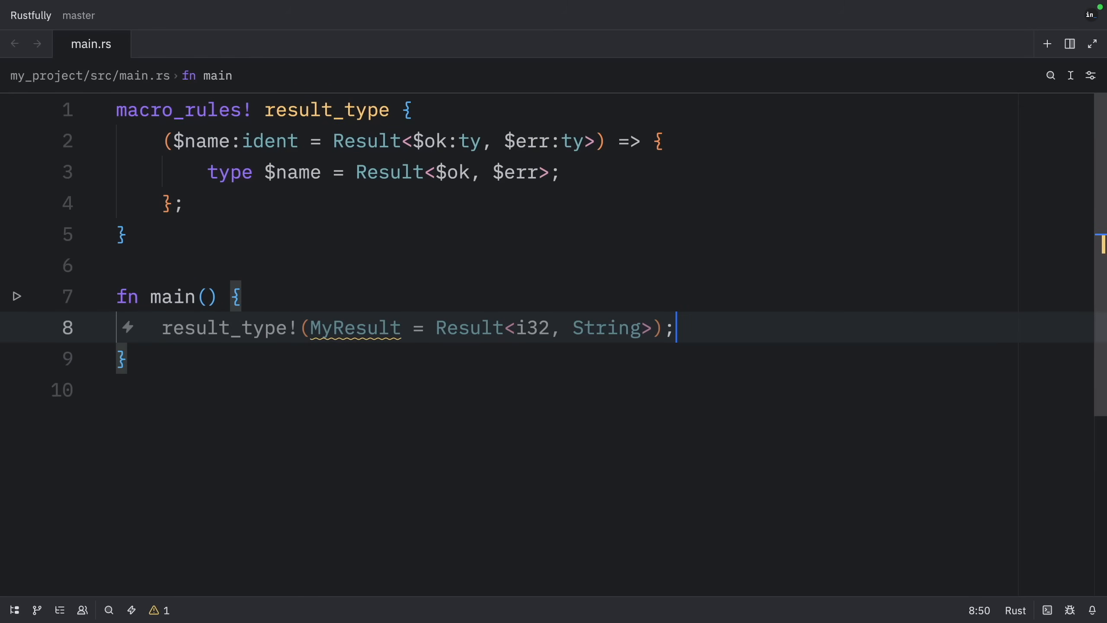
double_click(354, 327)
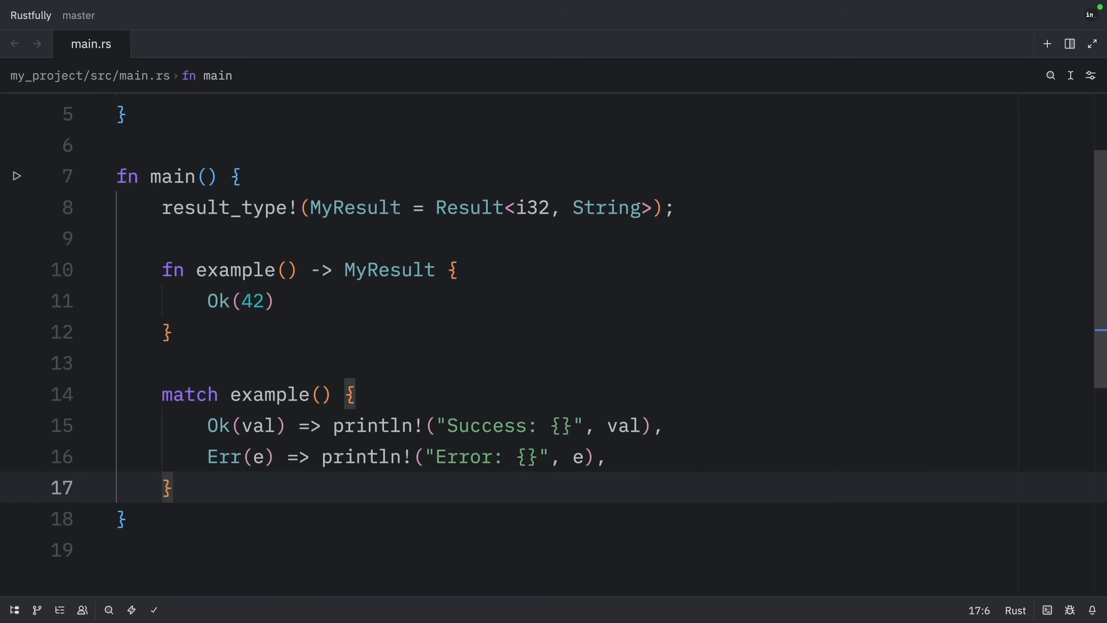
Highlight the Ok arm's success printout and the $ok and $err matcher parameters
click(324, 425)
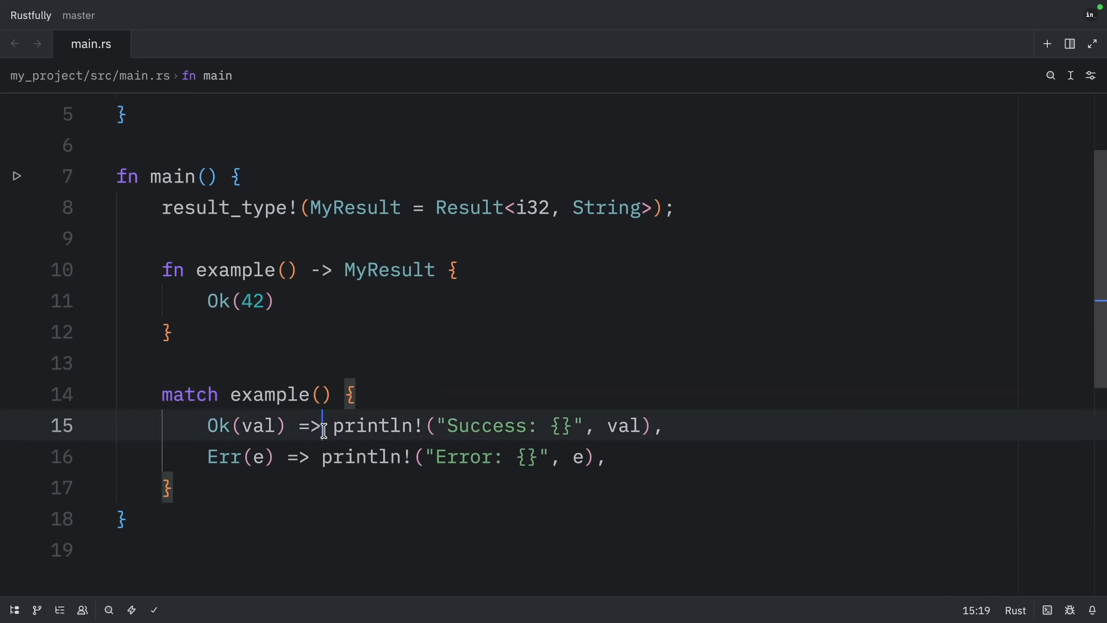
drag(322, 425, 662, 425)
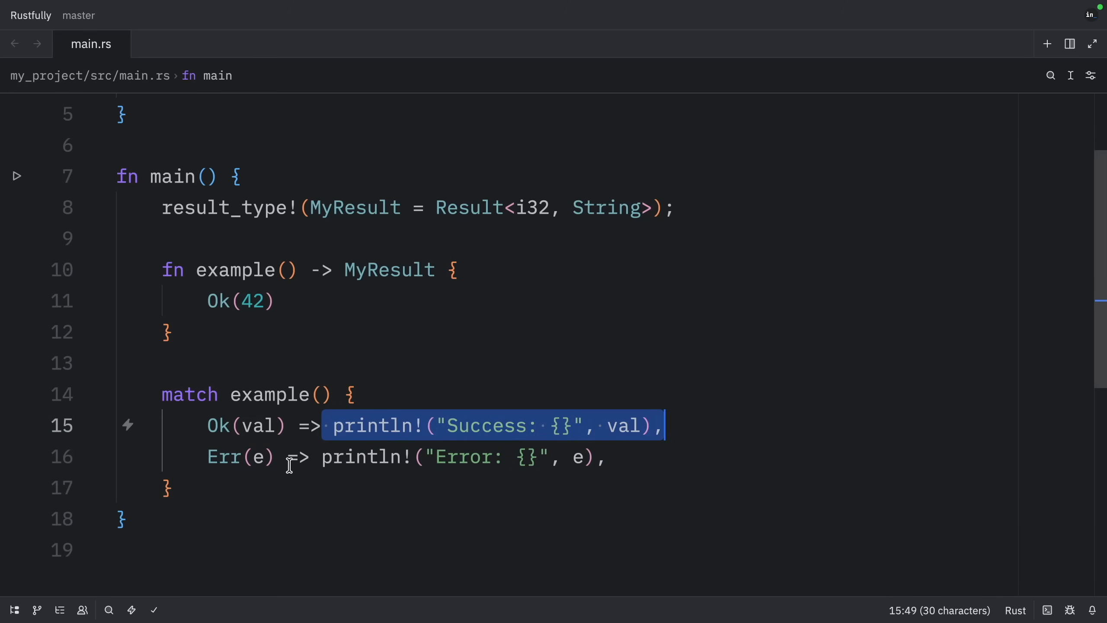
mouse_move(468, 457)
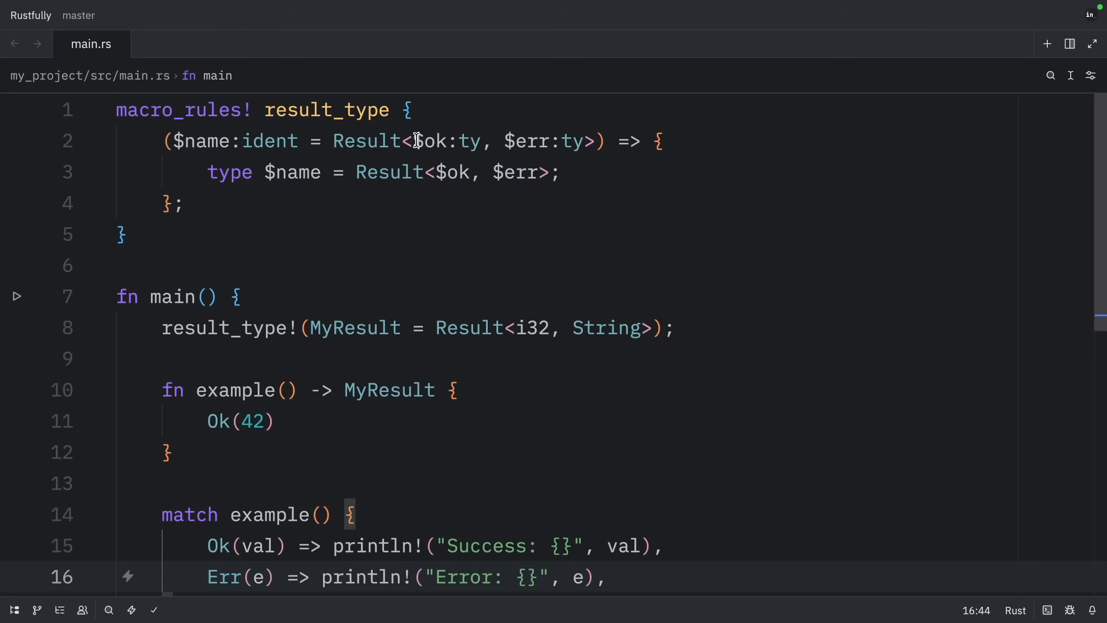
click(510, 141)
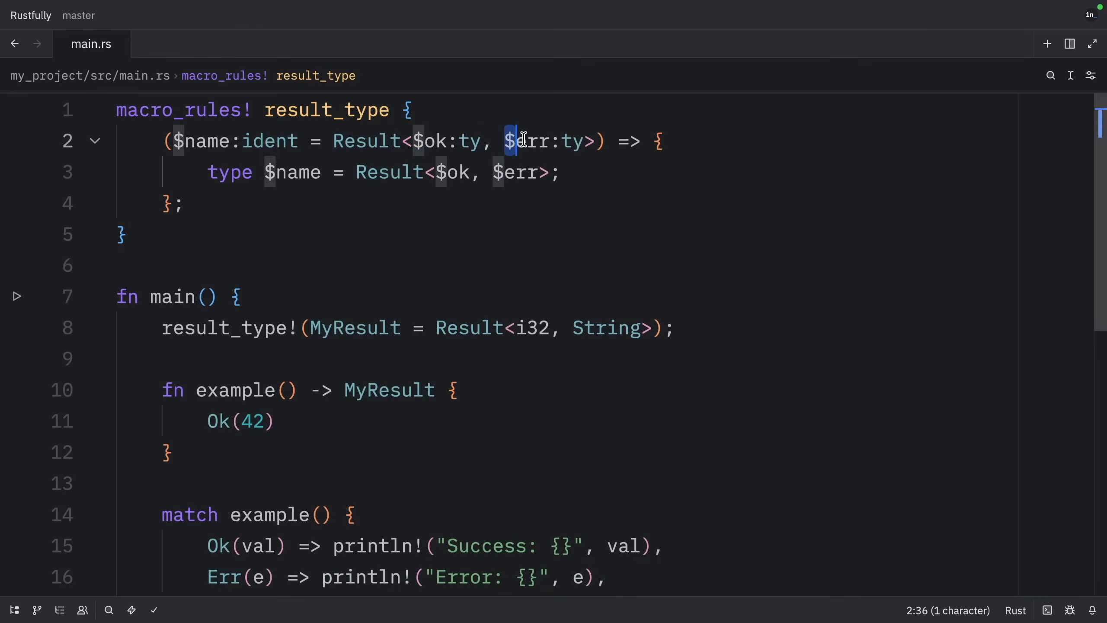
drag(505, 141, 600, 140)
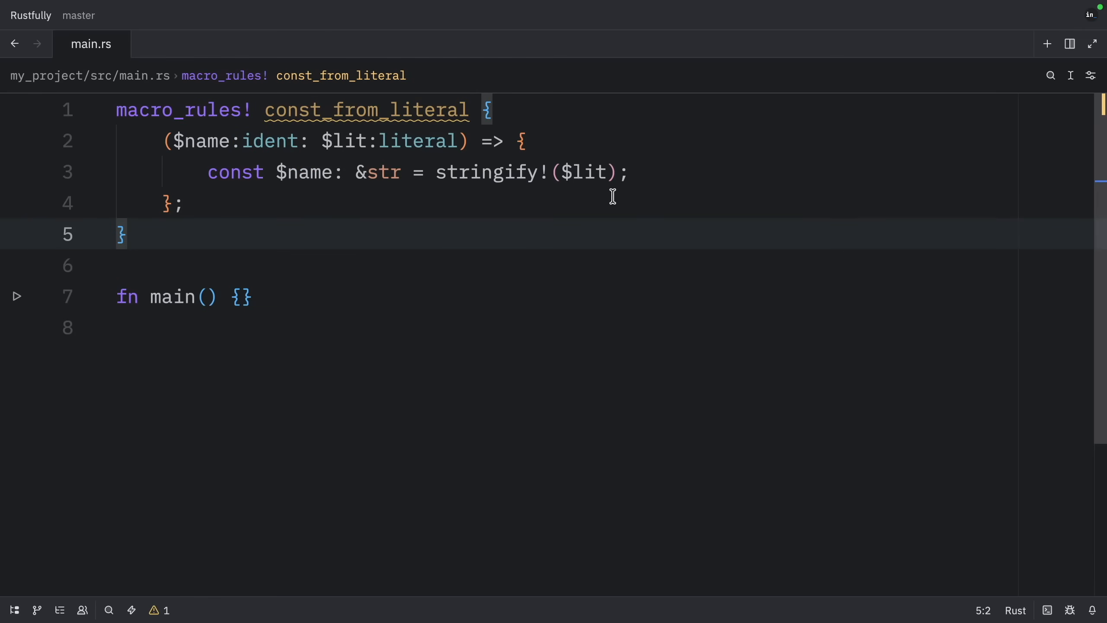
Highlight the const_from_literal name and $lit parameter, then place the cursor in main
double_click(366, 110)
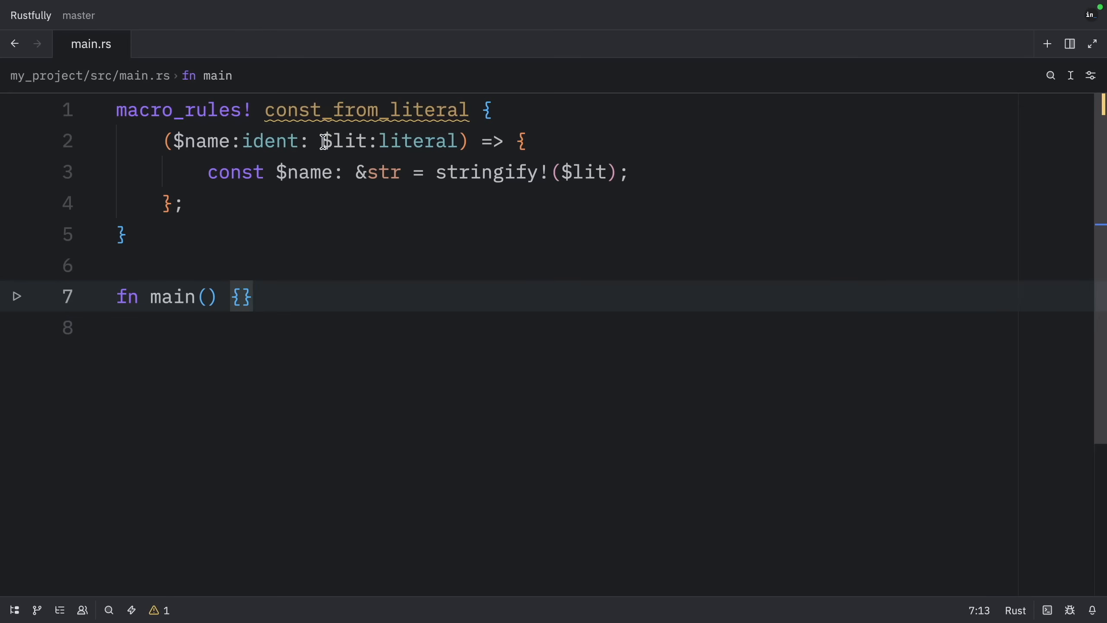
drag(323, 141, 458, 141)
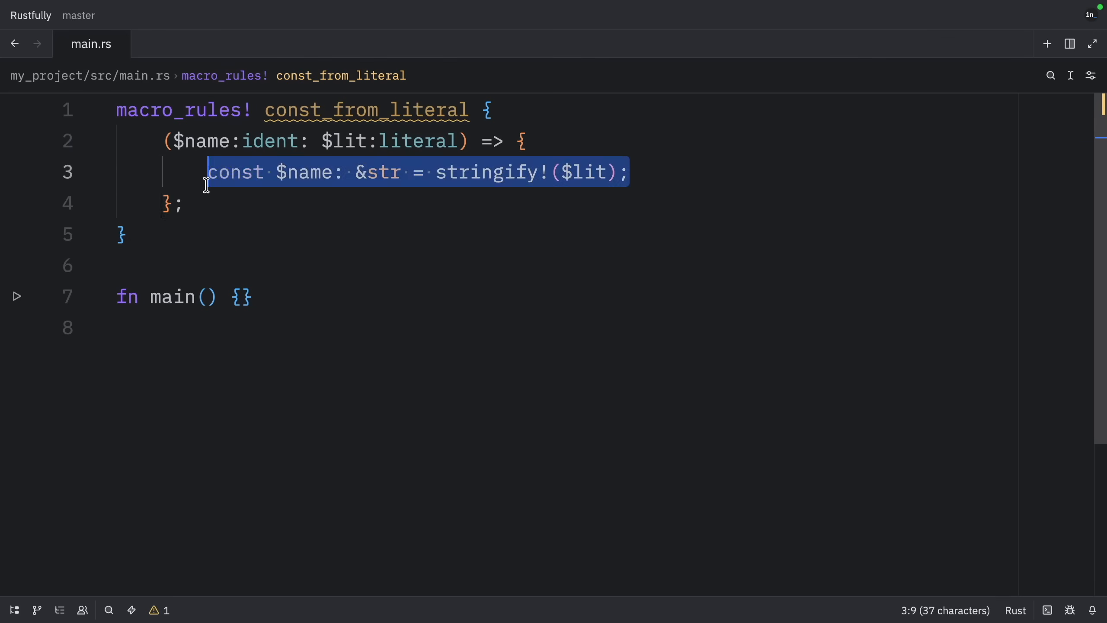
click(402, 172)
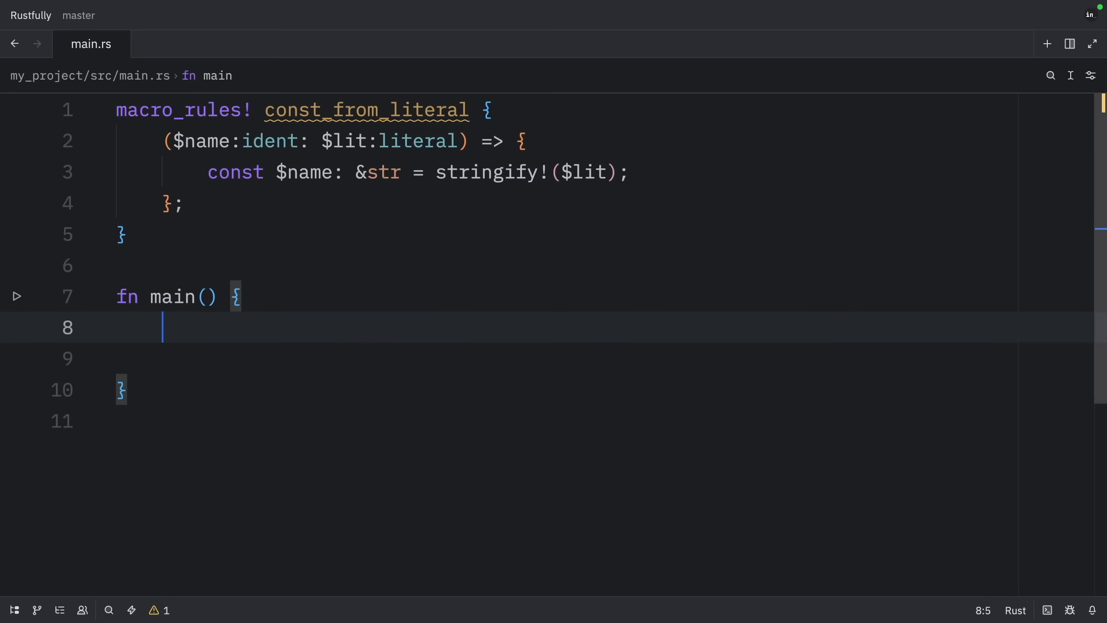
Add const_from_literal!(API_VERSION: "v1.0.0"); inside main
text(const_from_literal!(API_VERSION: "v1.0.0");)
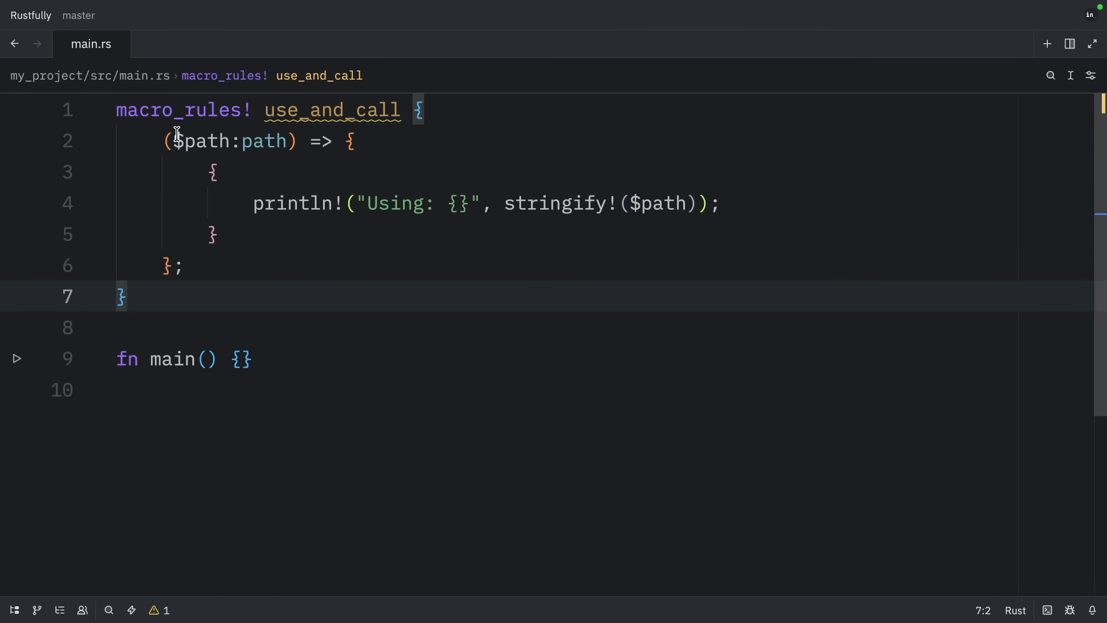
Highlight the $path:path matcher and place the cursor in main's empty body
drag(174, 140, 286, 141)
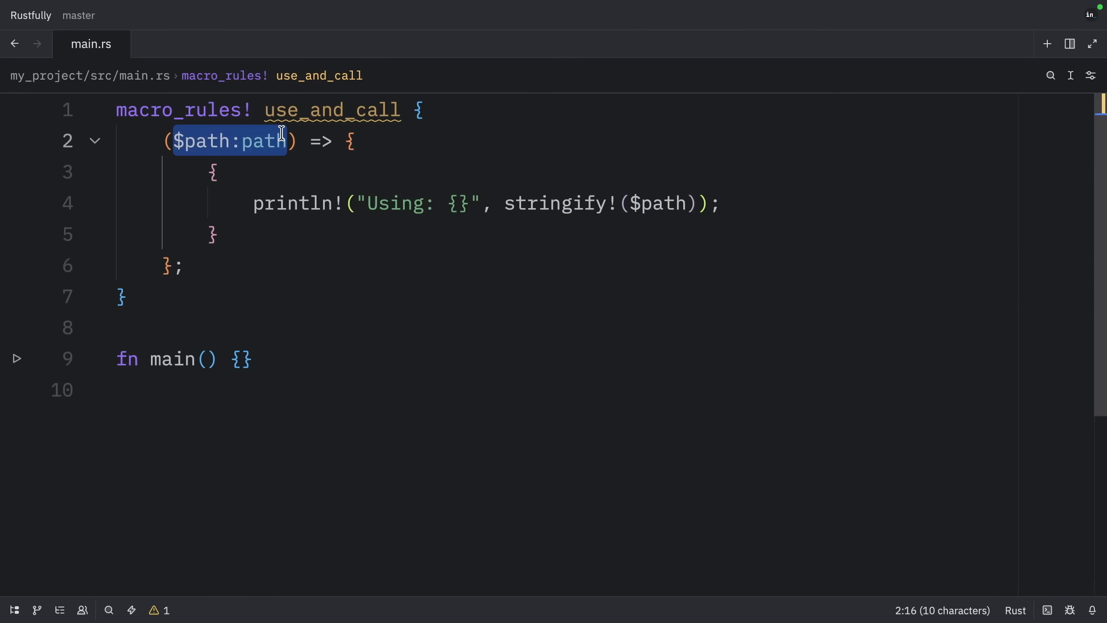
click(252, 203)
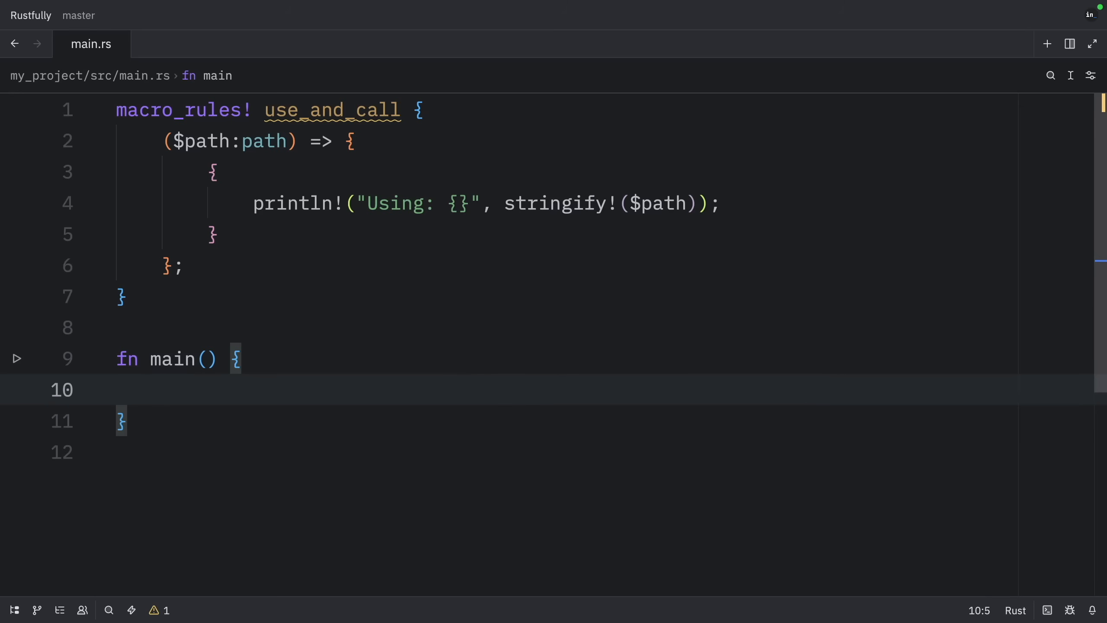
Call use_and_call! with std::collections::HashMap::new and std::io::stdout in main
text(use_and_call!(std::collections::HashMap::new);)
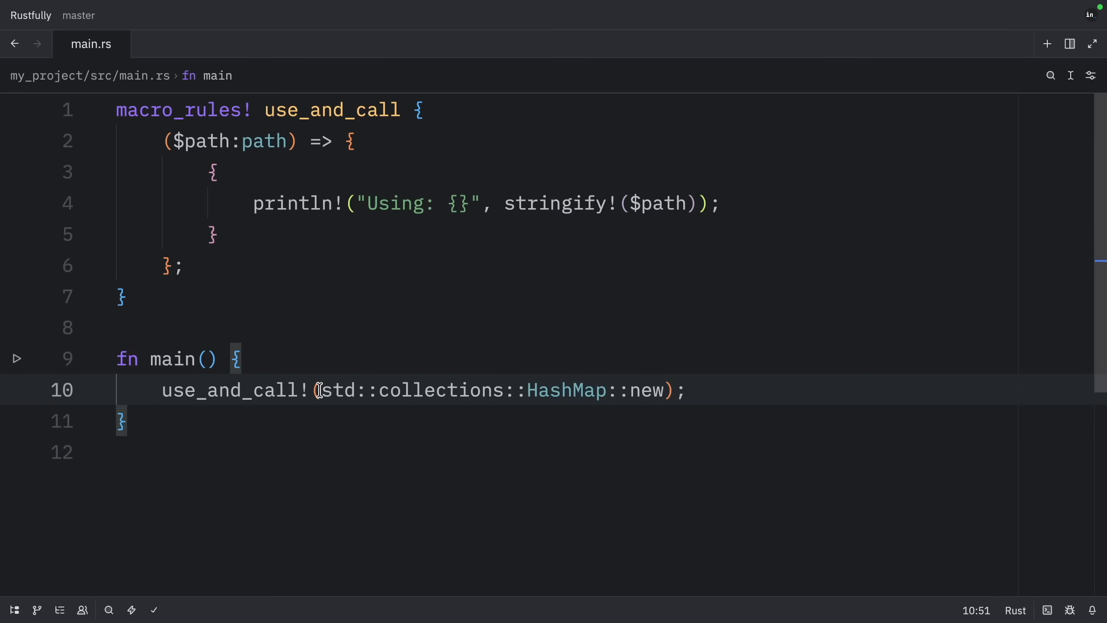
drag(322, 389, 664, 390)
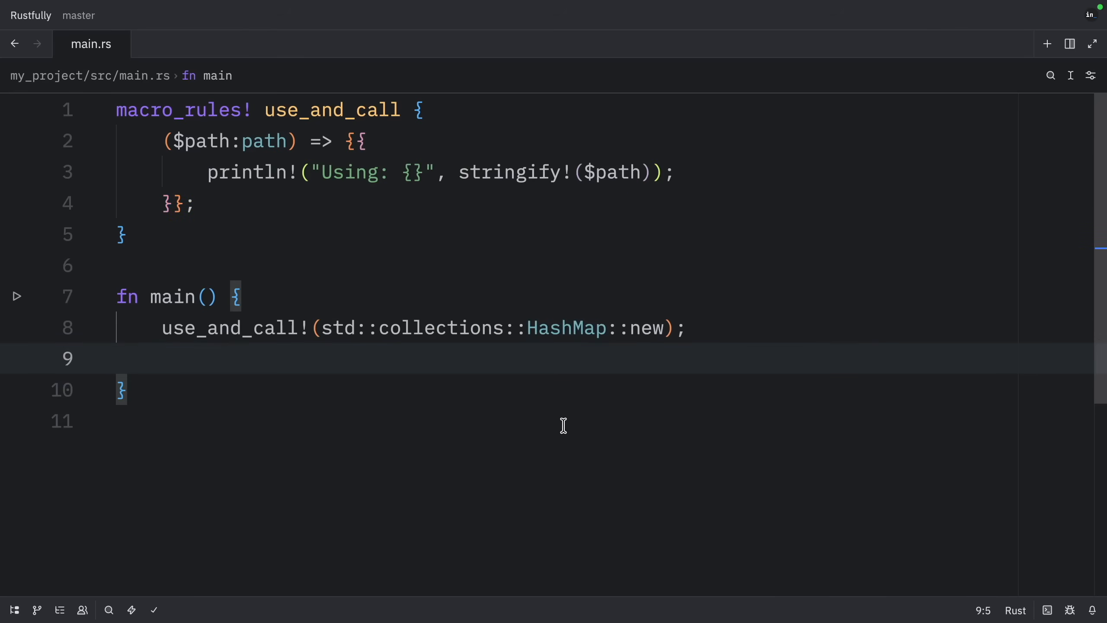
text(use_and_call!(std::io::stdout);)
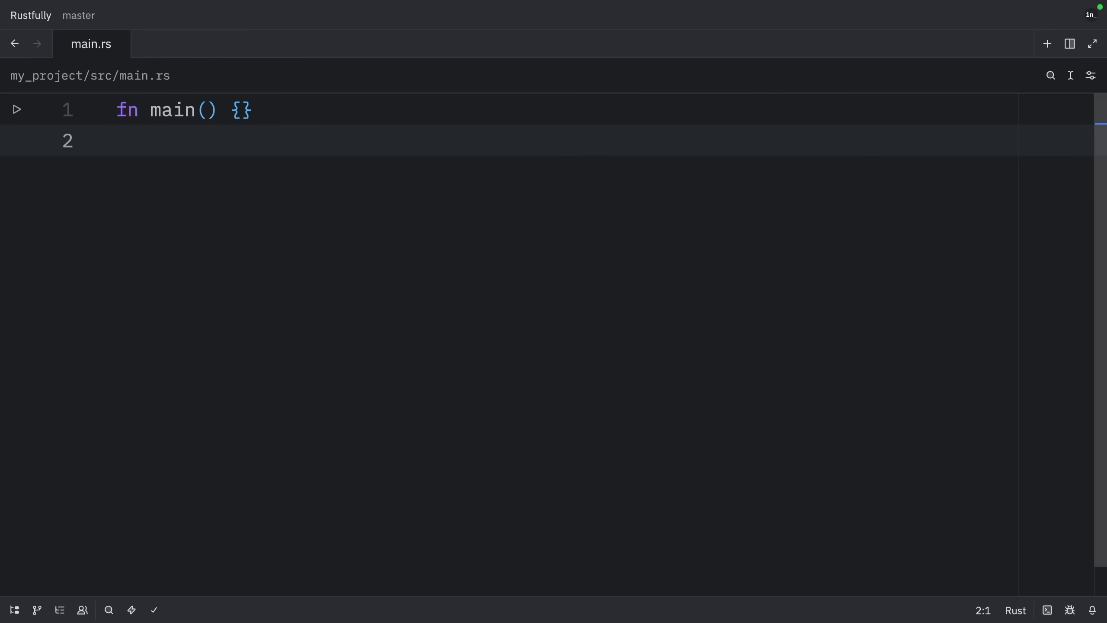
Highlight the benchmark macro's timing println! line and place the cursor in main
click(127, 111)
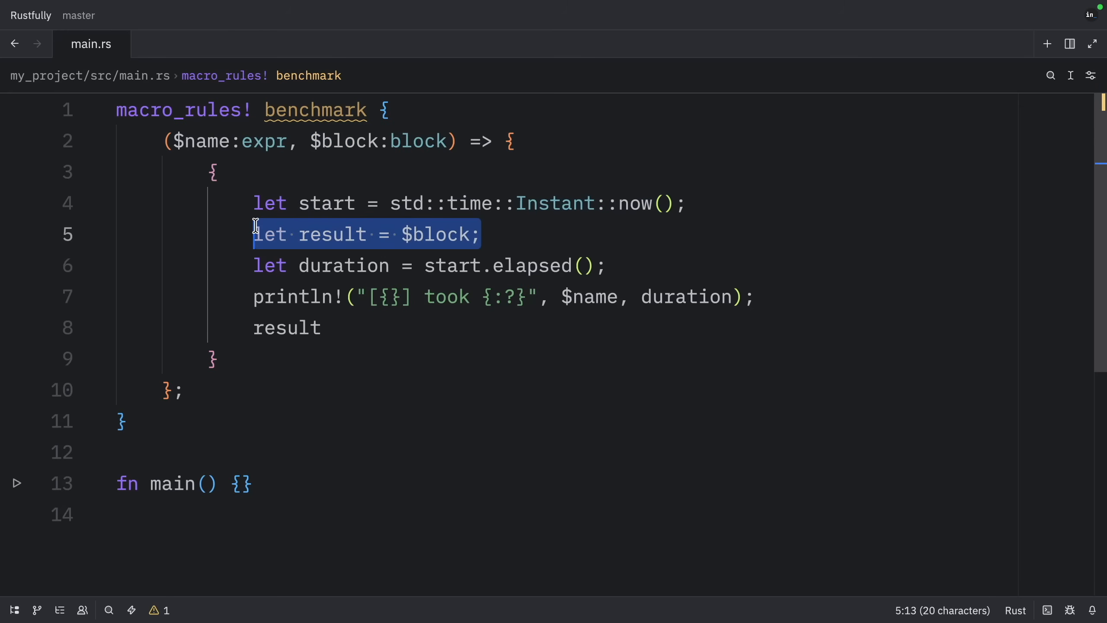
mouse_move(588, 252)
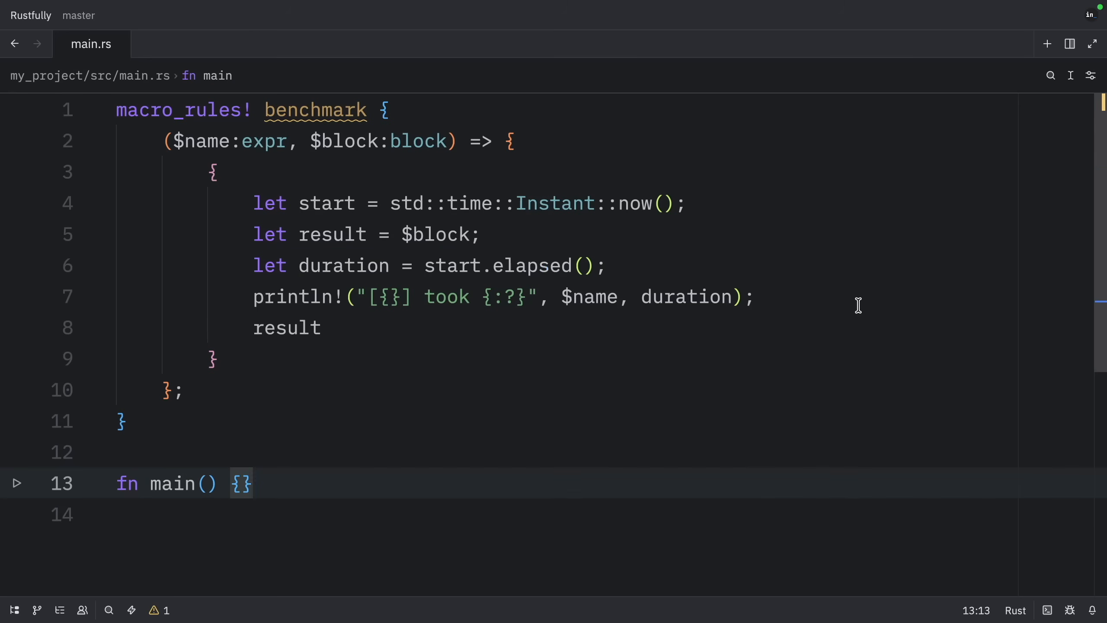
triple_click(494, 297)
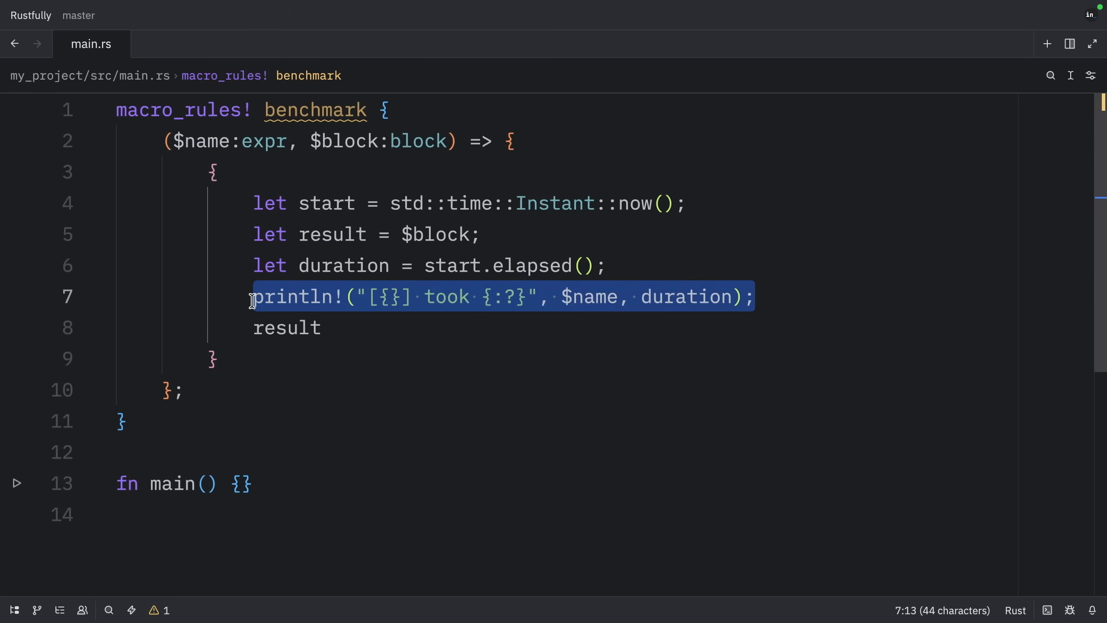
click(299, 328)
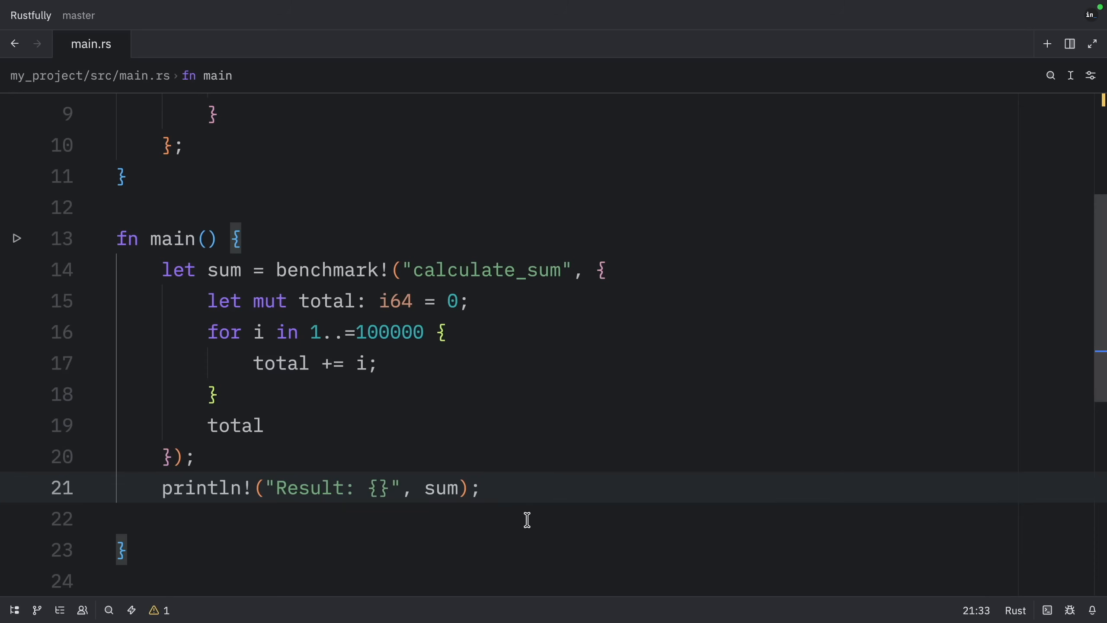
Highlight the calculate_sum label and the macro pattern's $block fragment
double_click(325, 270)
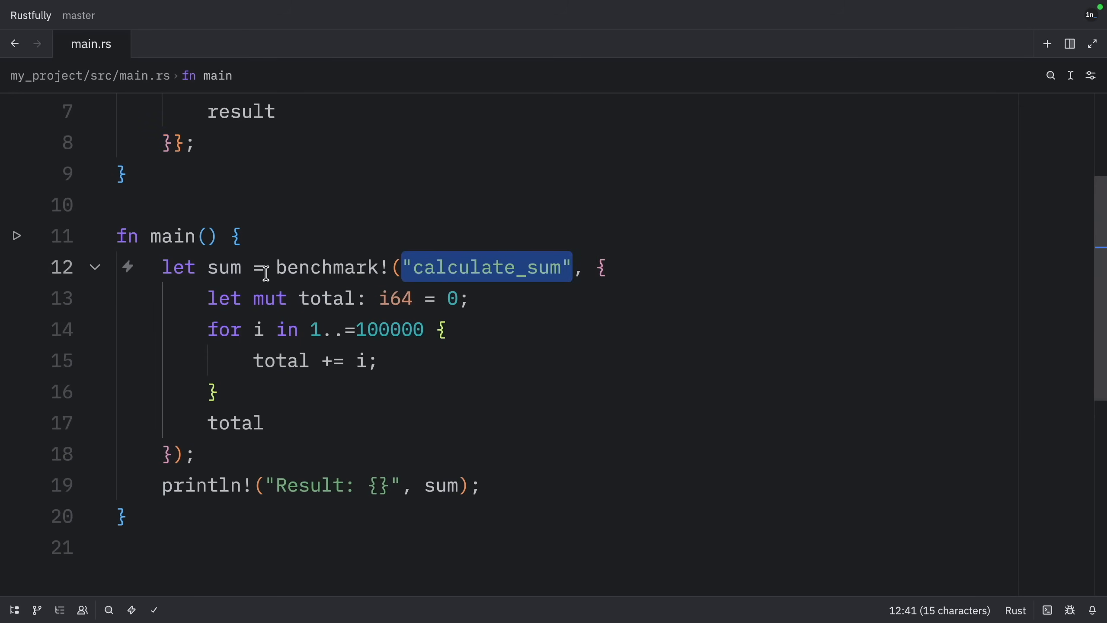
drag(207, 298, 219, 392)
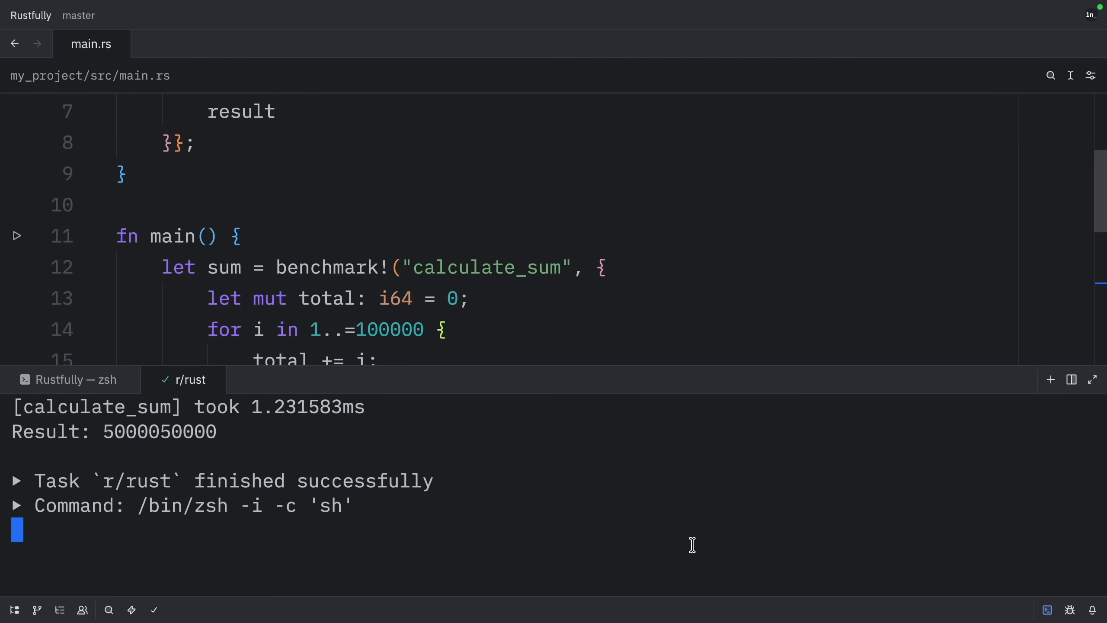
mouse_move(247, 425)
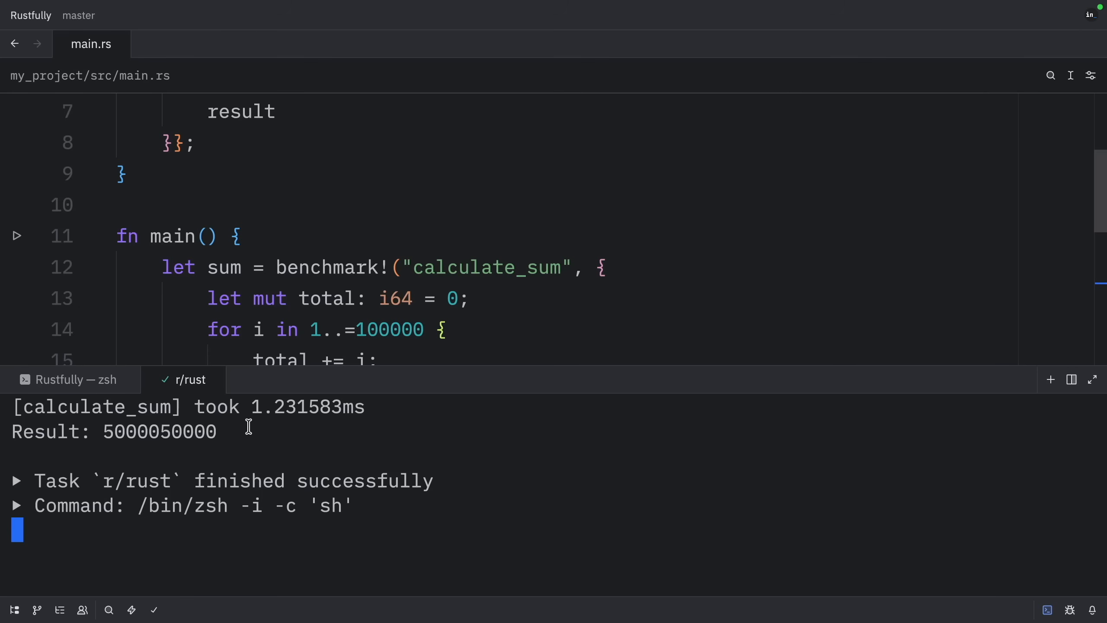
mouse_move(675, 440)
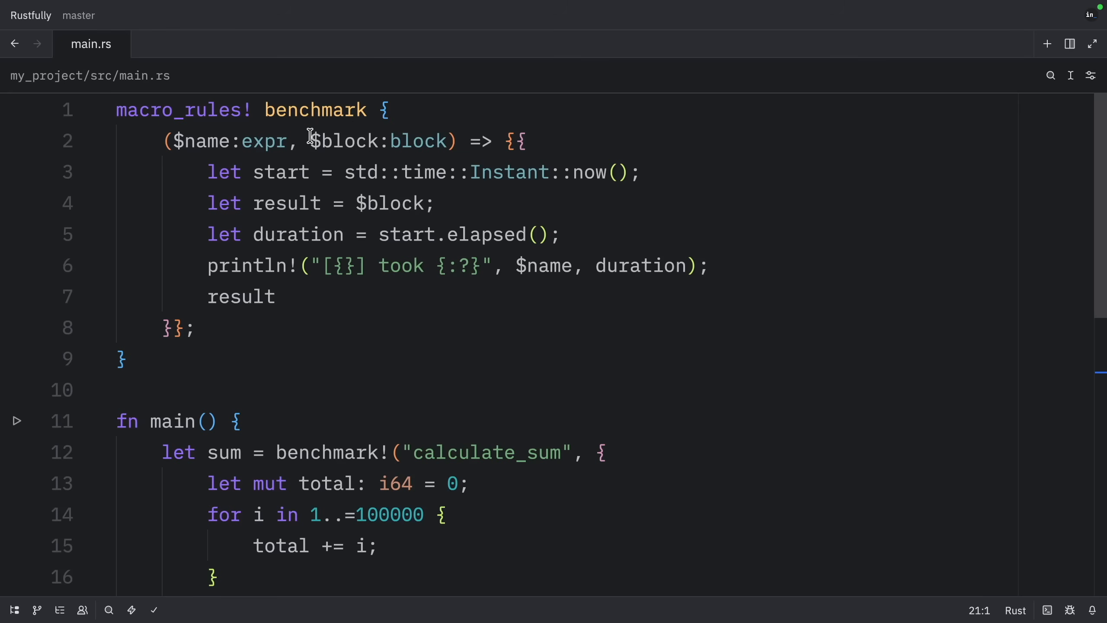
double_click(379, 141)
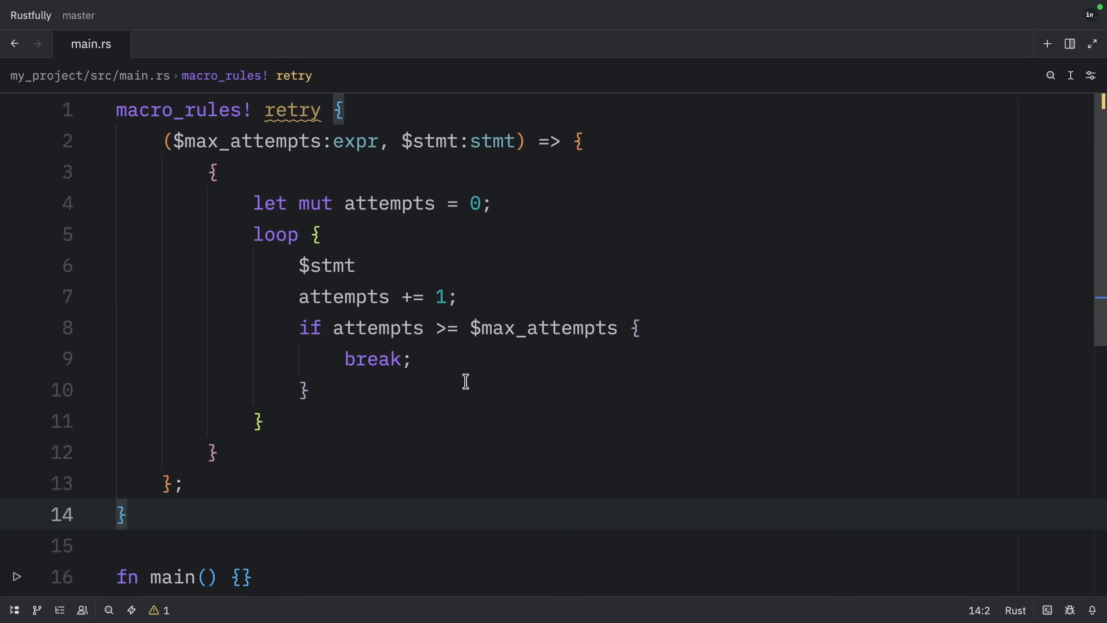
Highlight $stmt inside the retry macro's loop body
click(282, 110)
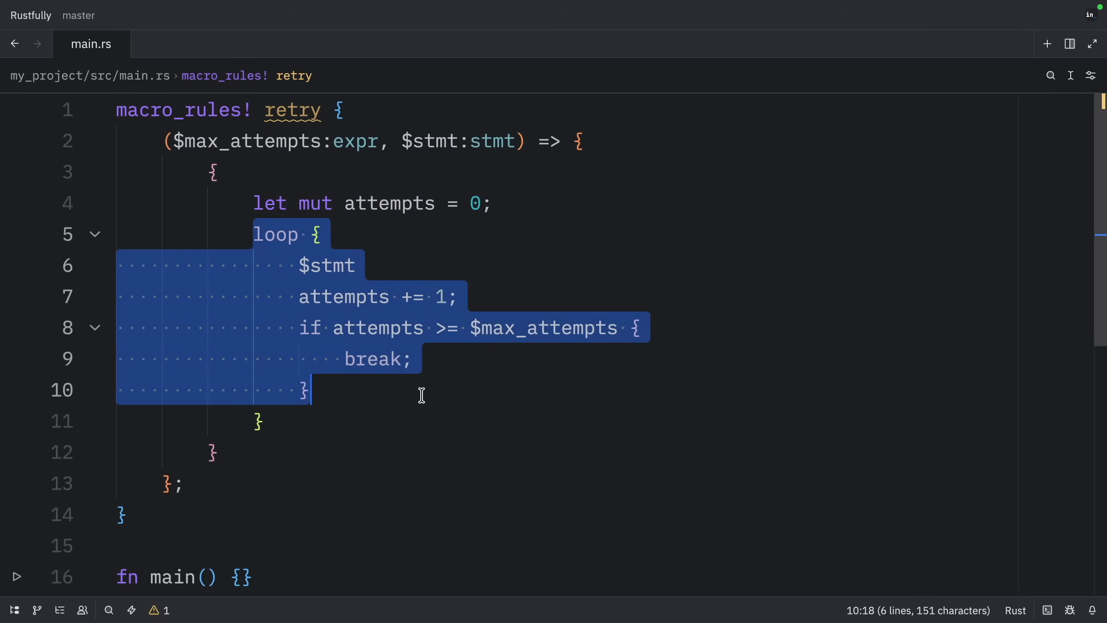
double_click(325, 265)
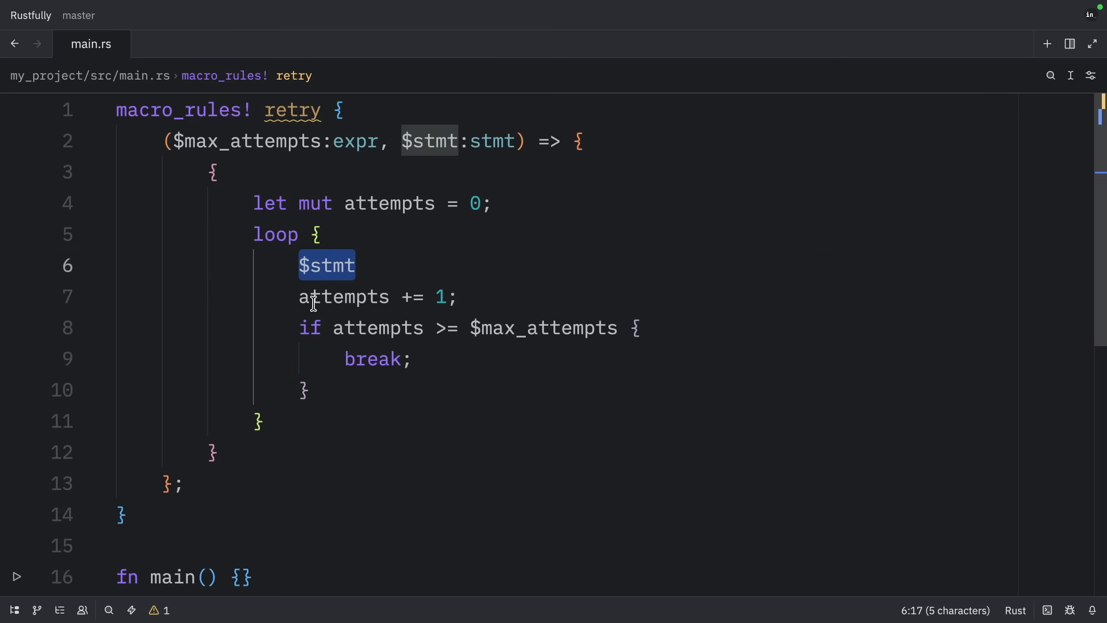
click(459, 297)
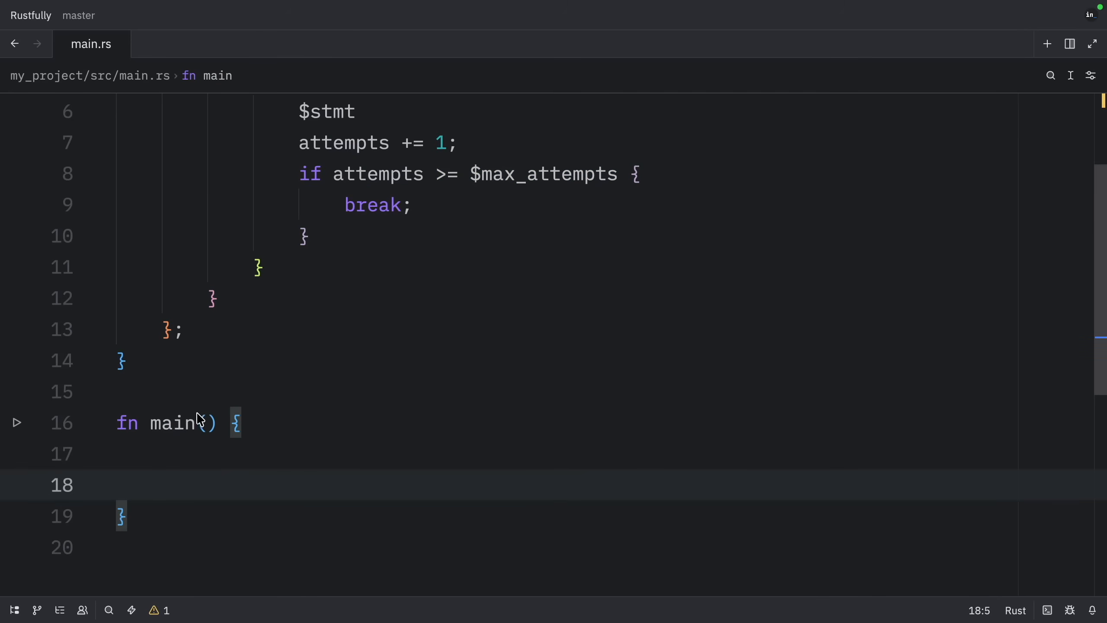
Declare let mut counter = 0; and highlight the attempt count 3 and $stmt
text(let mut counter = 0;)
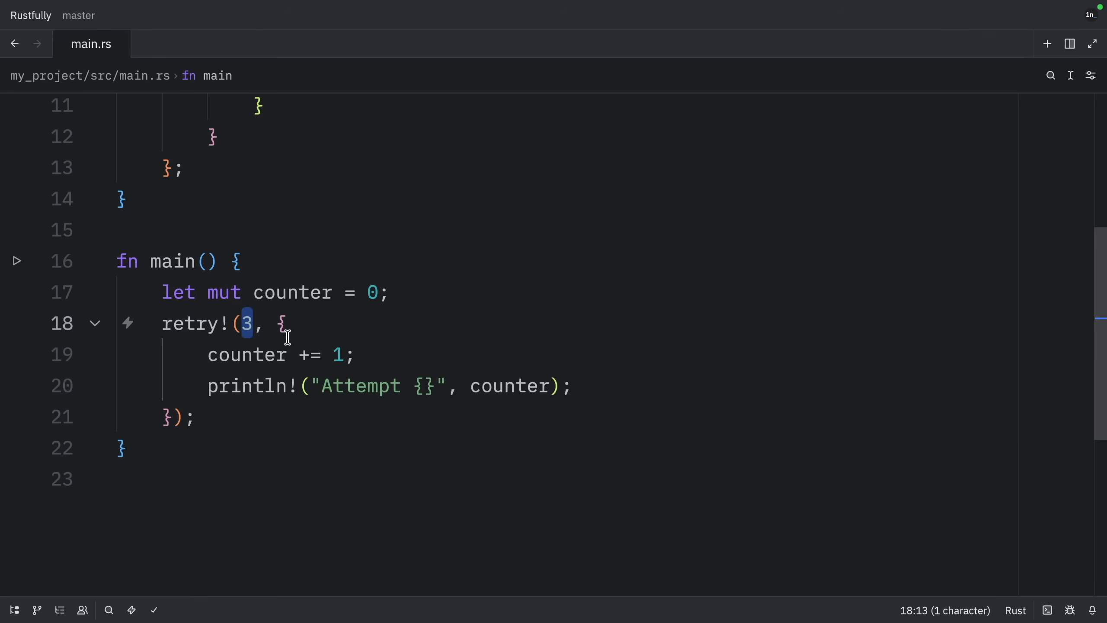
drag(283, 324, 180, 416)
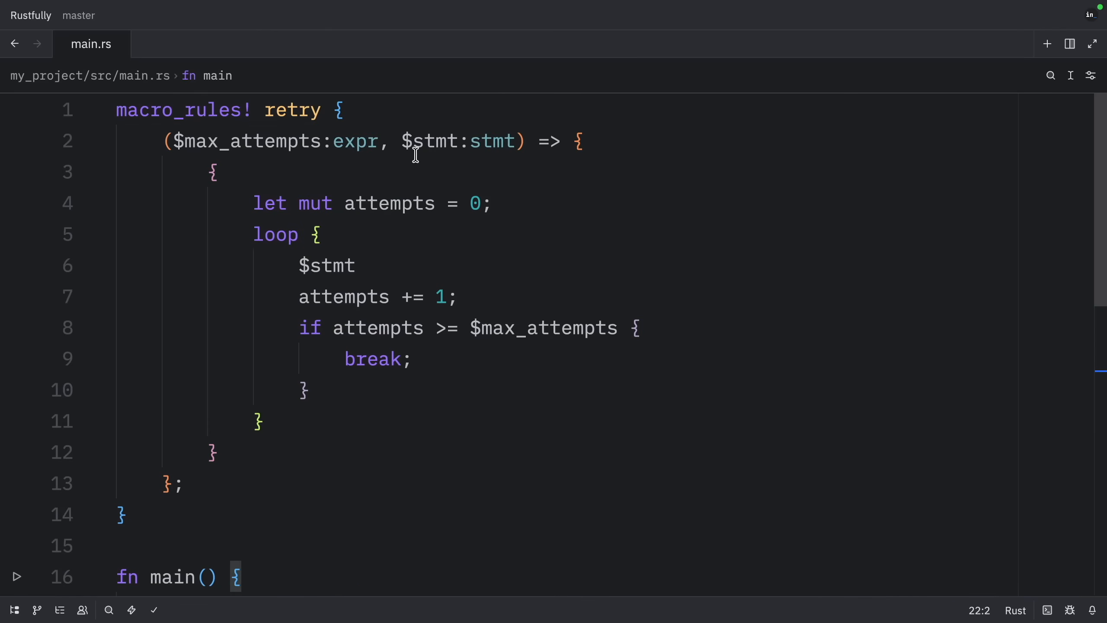
double_click(458, 141)
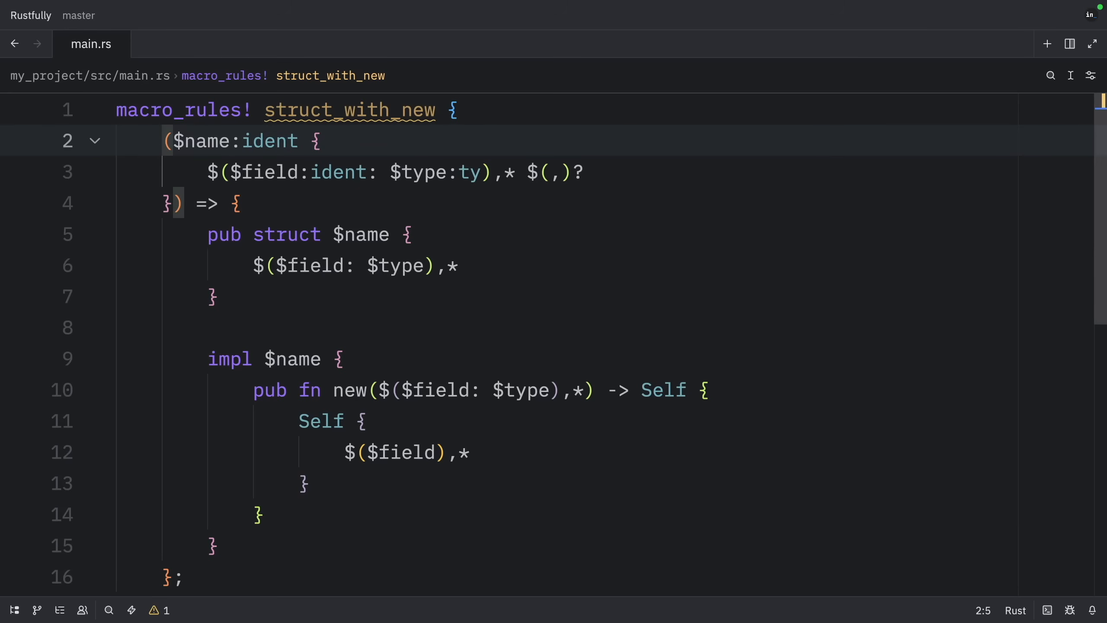
mouse_move(204, 167)
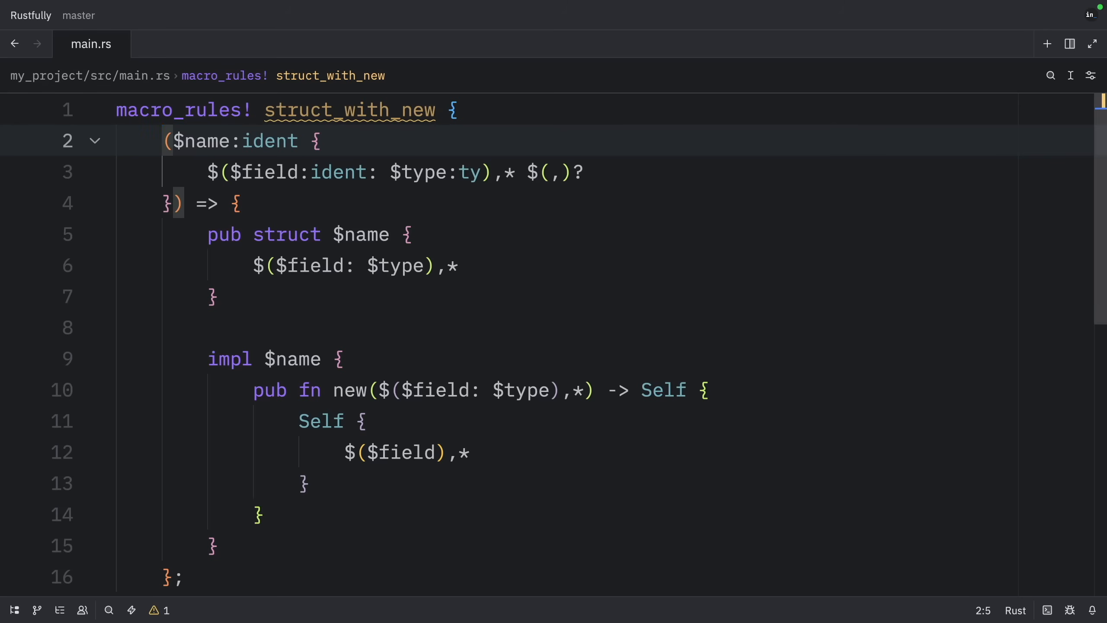
Scroll down through the struct_with_new macro definition
scroll(down, 3)
text(struct_with_new!(Point { x: f64, y: f64 });)
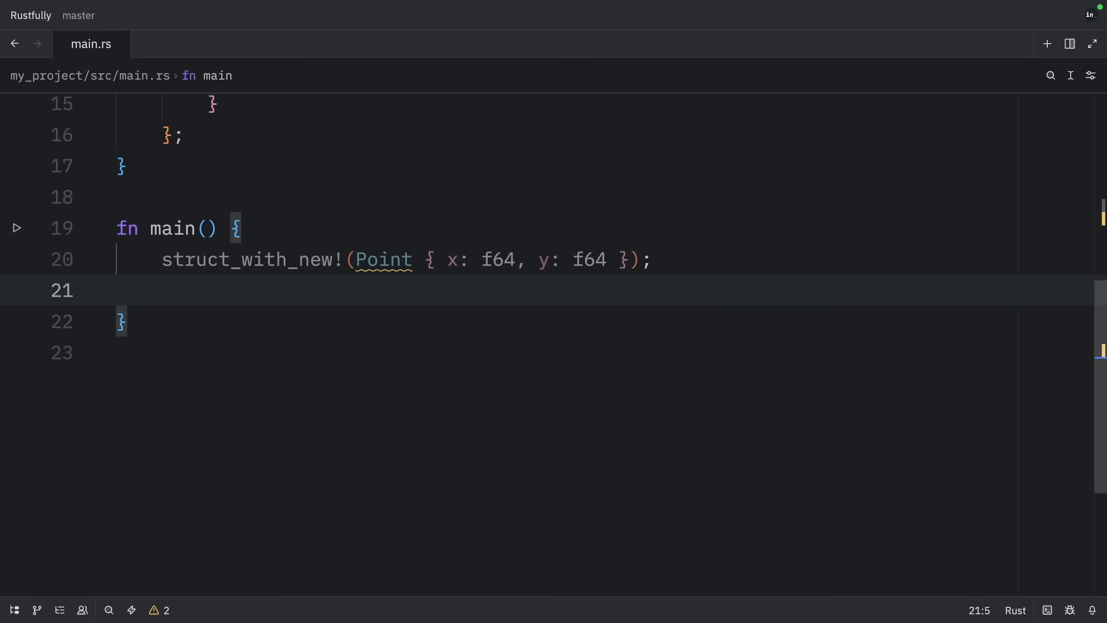
Create a point at (3.0, 4.0) and print its x and y coordinates
text(let point = Point::new(3.0, 4.0);)
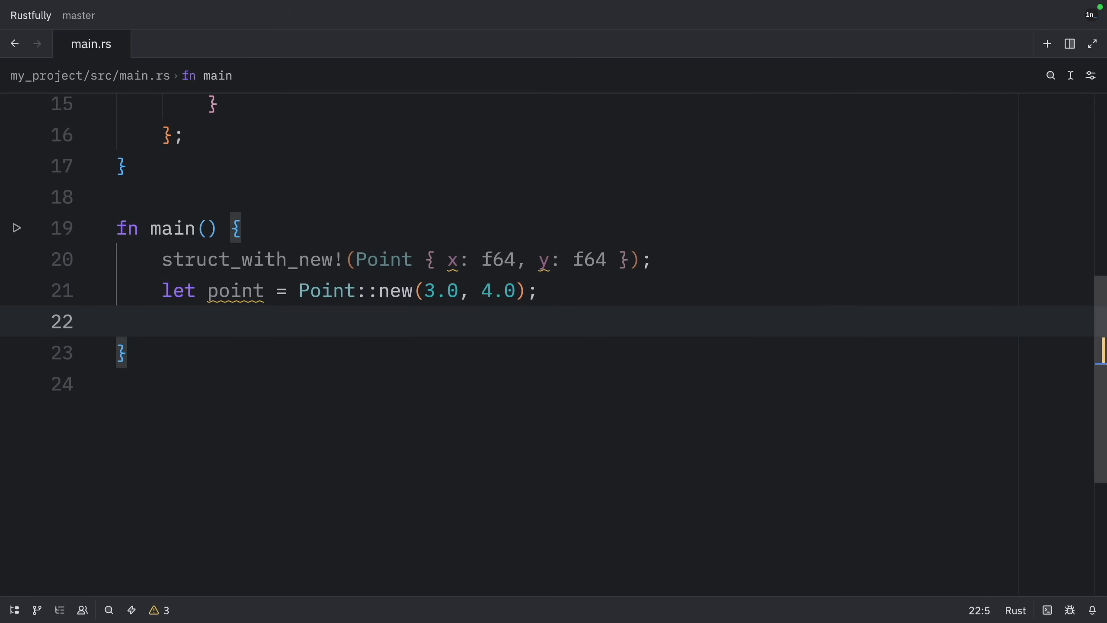
text(println!("Point: ({}, {})", point.x, point.y);)
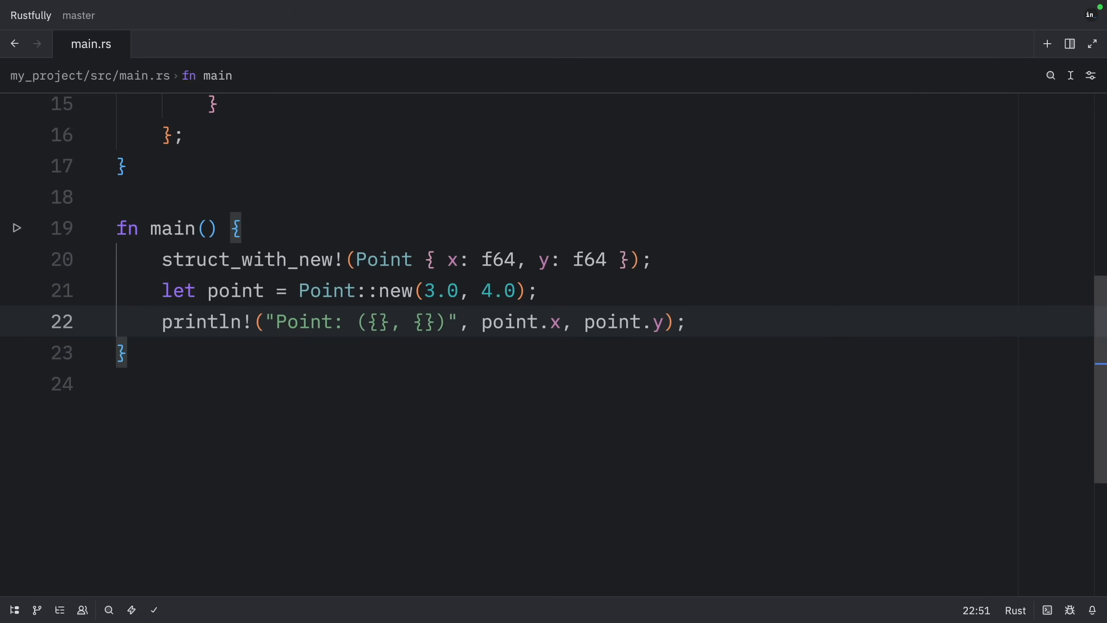
click(15, 227)
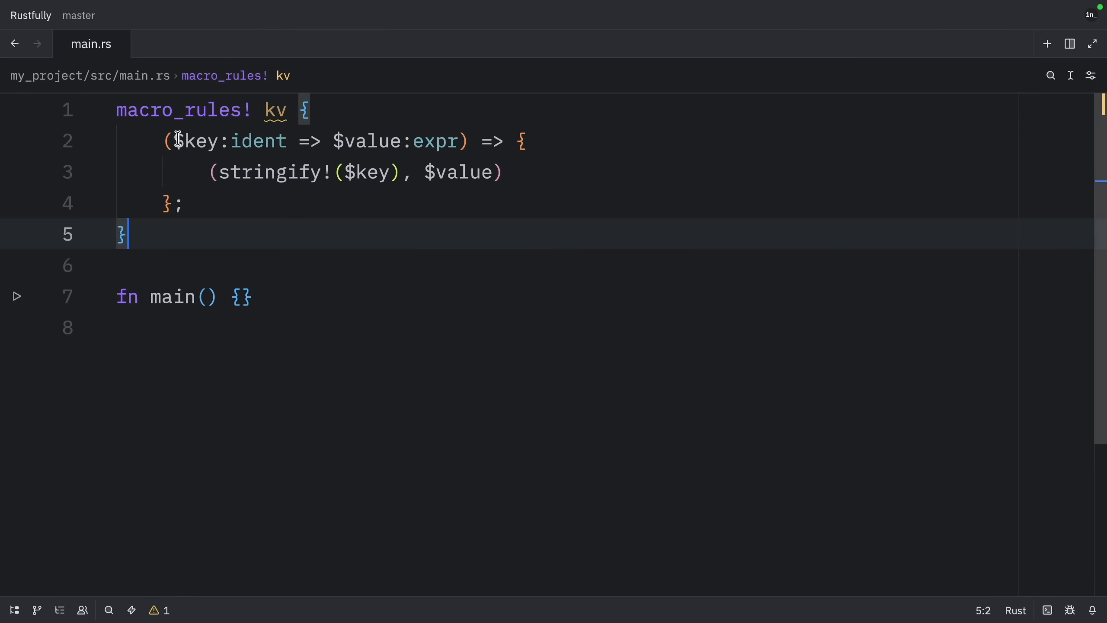
Select a line of the previous example so the kv macro can replace it
drag(175, 140, 288, 141)
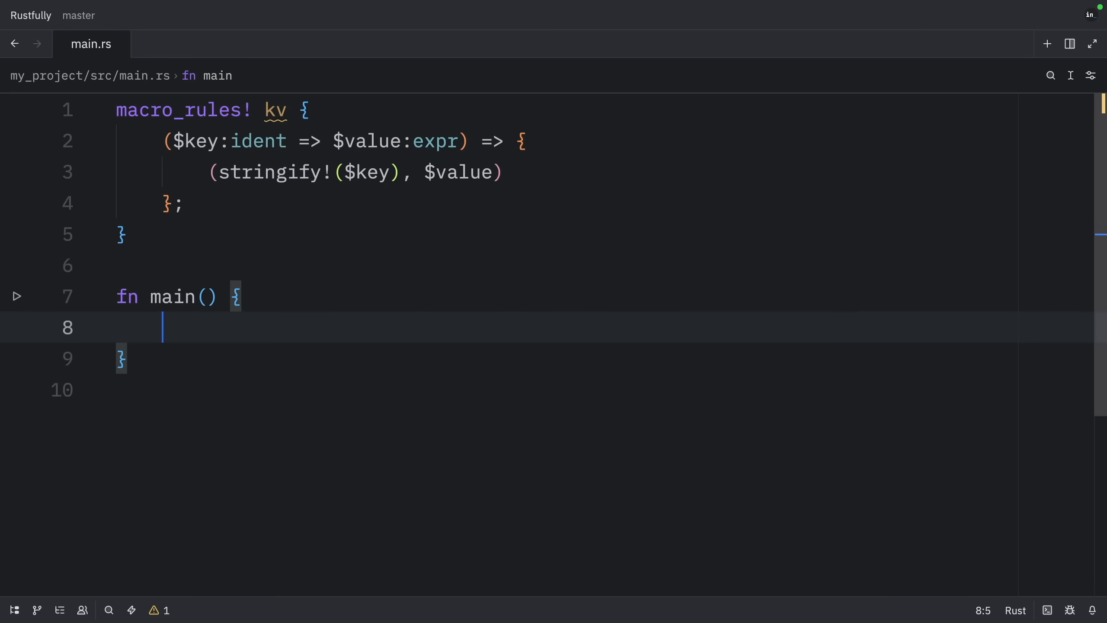
Add let name = "Alyce" and pair1 = kv!(name => name), then select the key name
text(let name = "Alyce";)
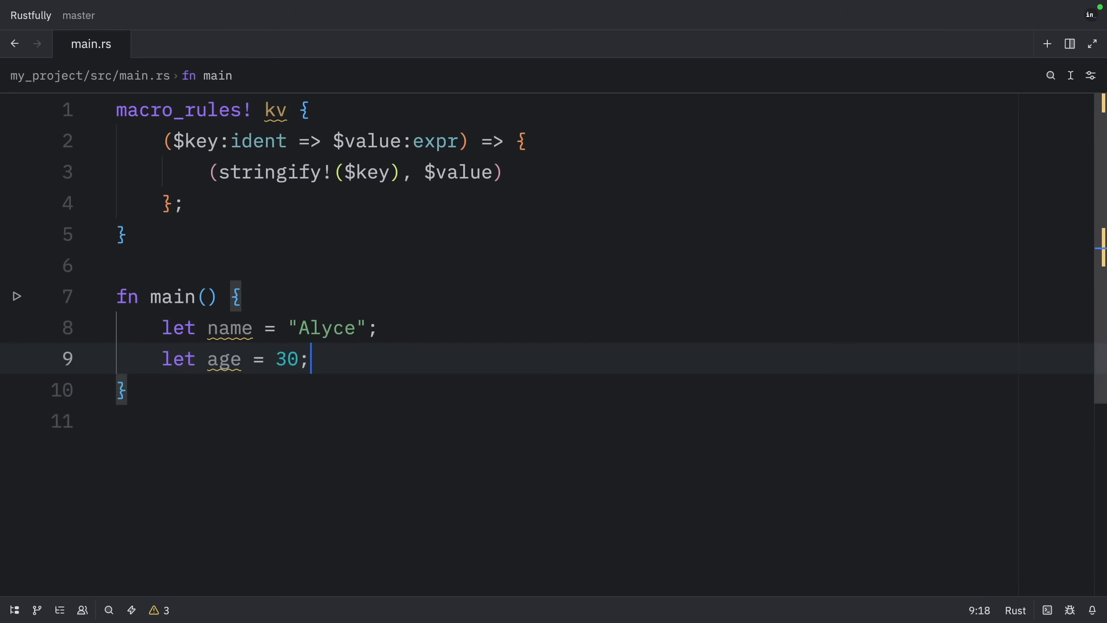
key(Enter)
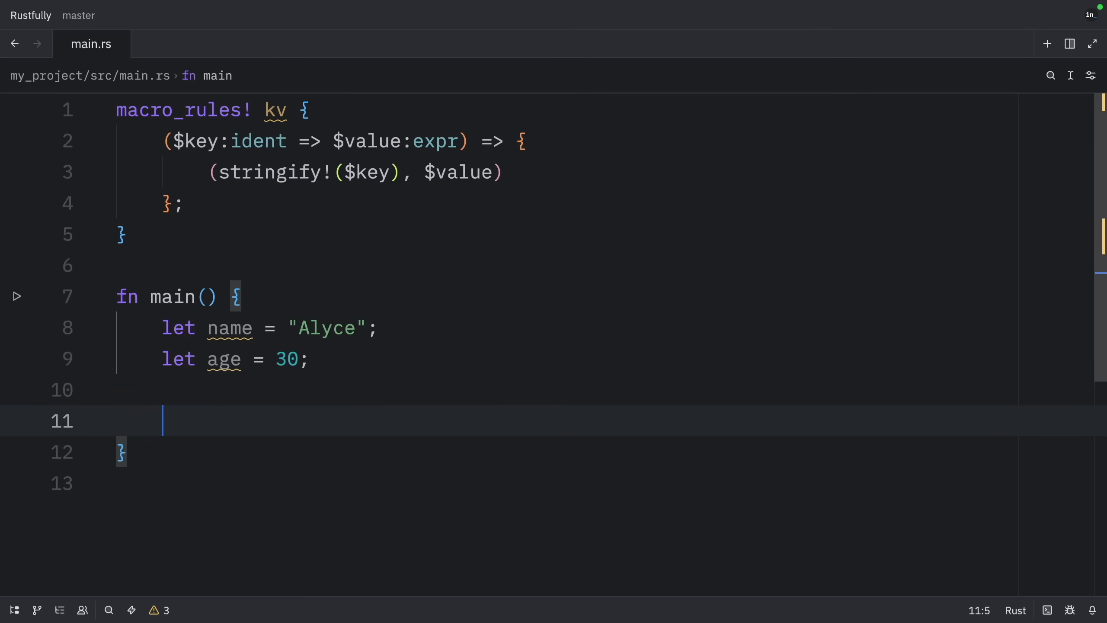
text(let pair1 = kv!(name => name);)
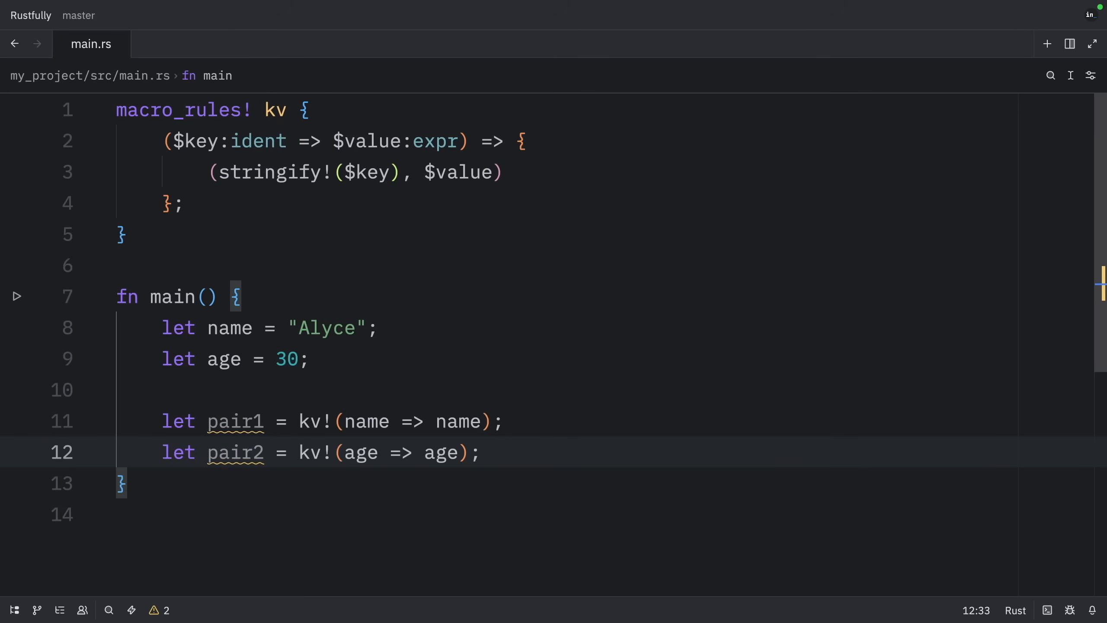
click(346, 421)
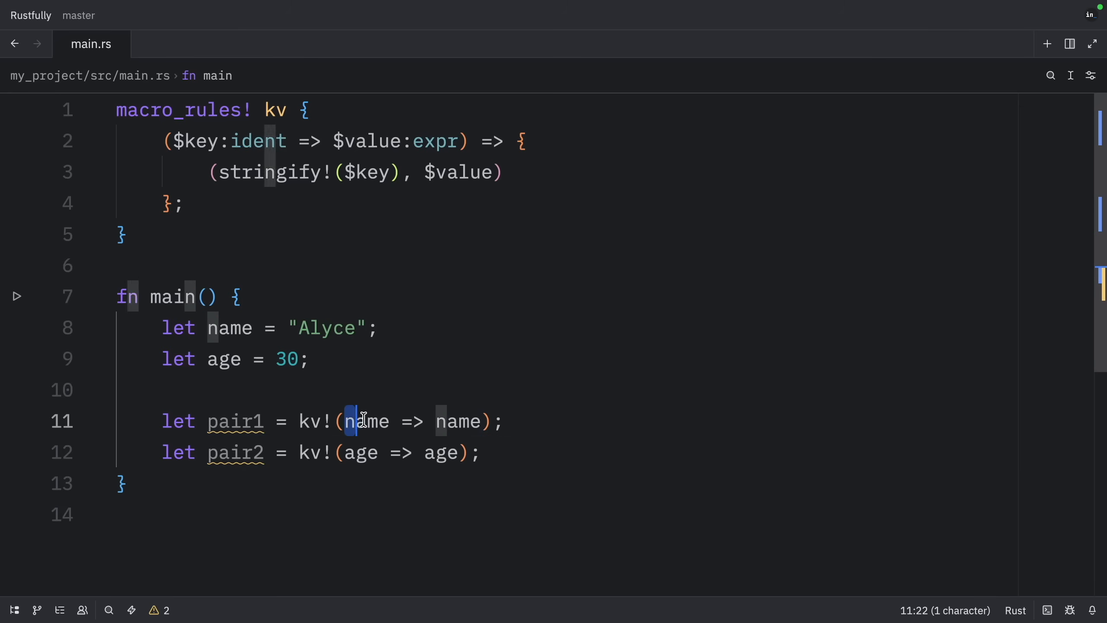
double_click(458, 421)
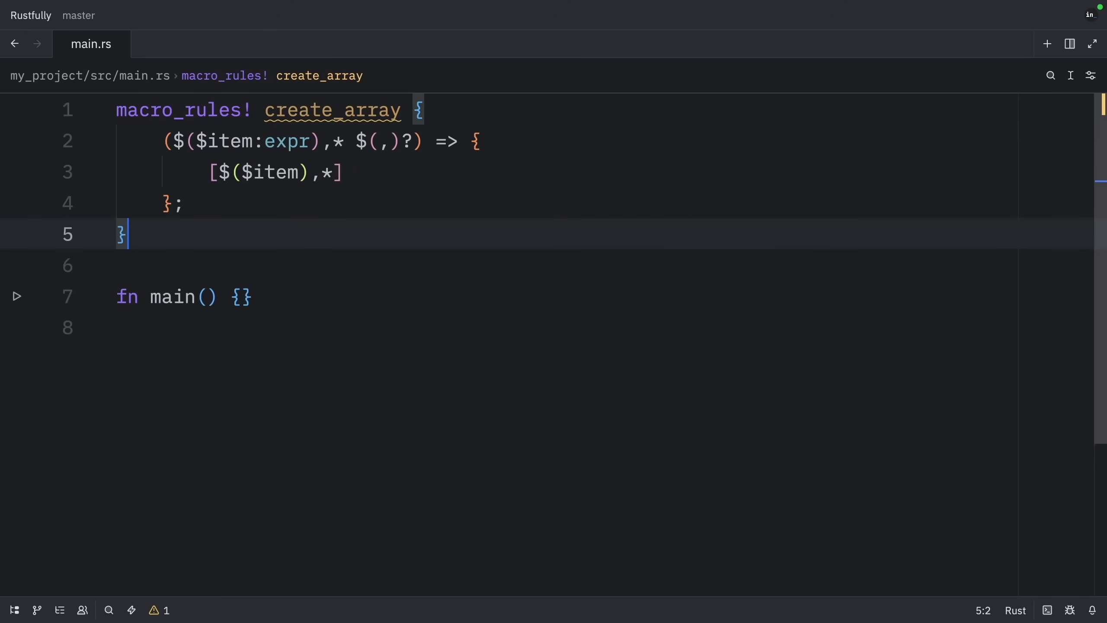
Add arr1 = create_array!(1, 2, 3), then highlight the trailing-comma call and the $(,)? pattern
click(241, 296)
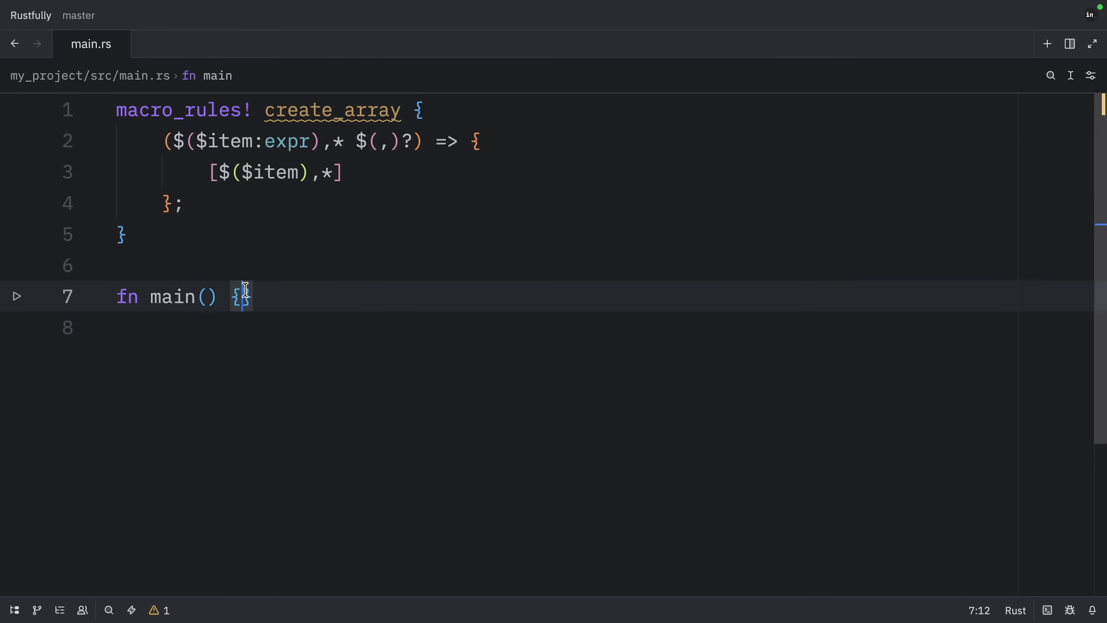
text(let arr1 = create_array!(1, 2, 3);)
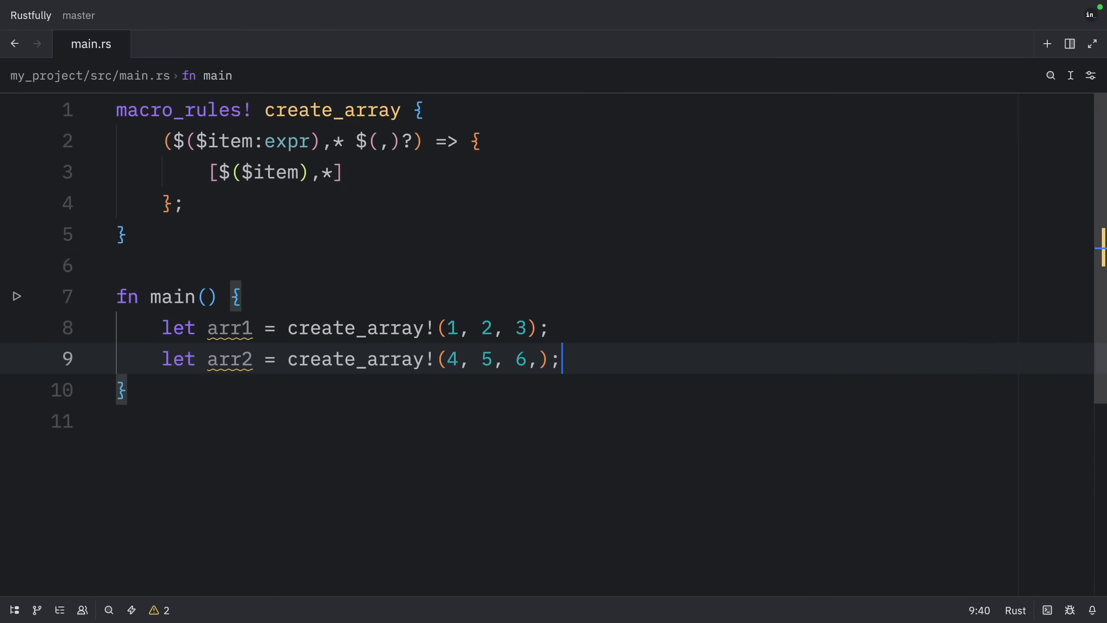
drag(446, 359, 537, 359)
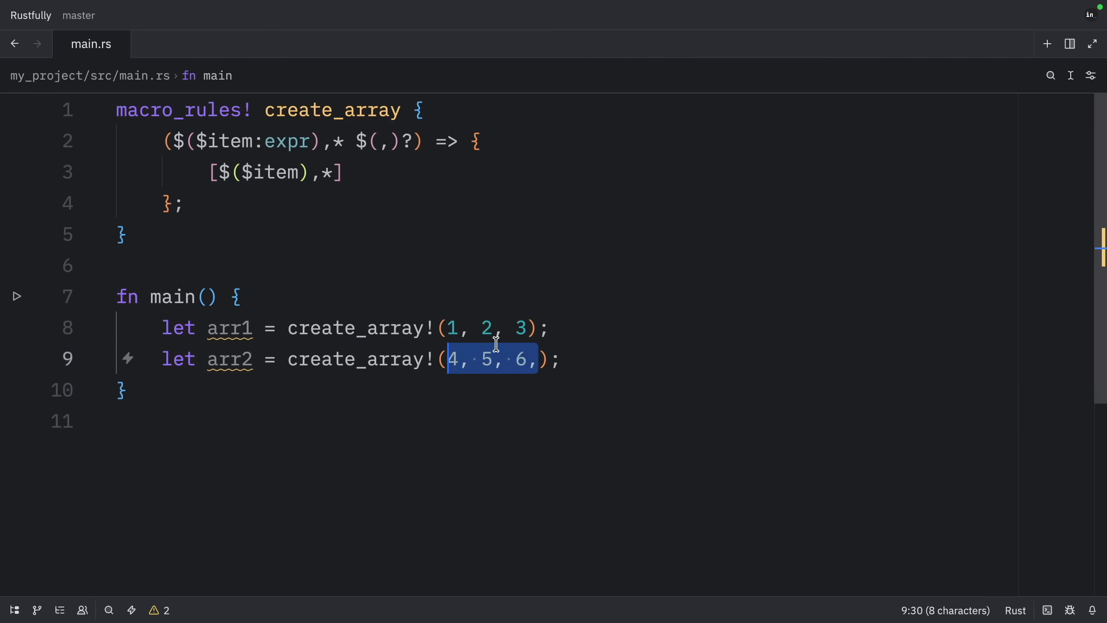
click(528, 328)
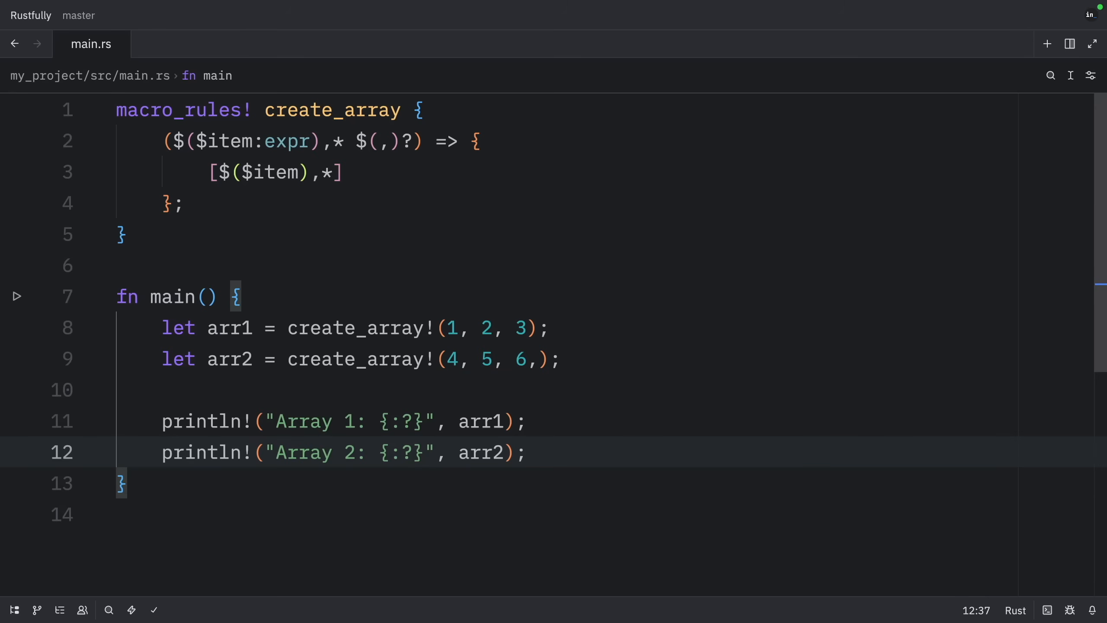
drag(162, 141, 379, 141)
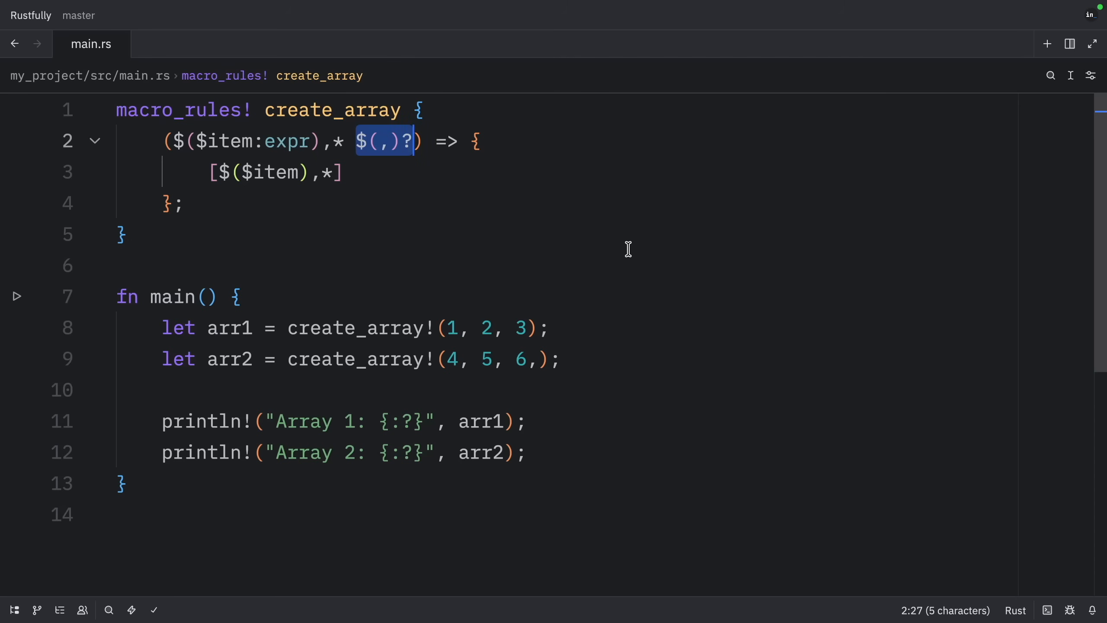
mouse_move(837, 591)
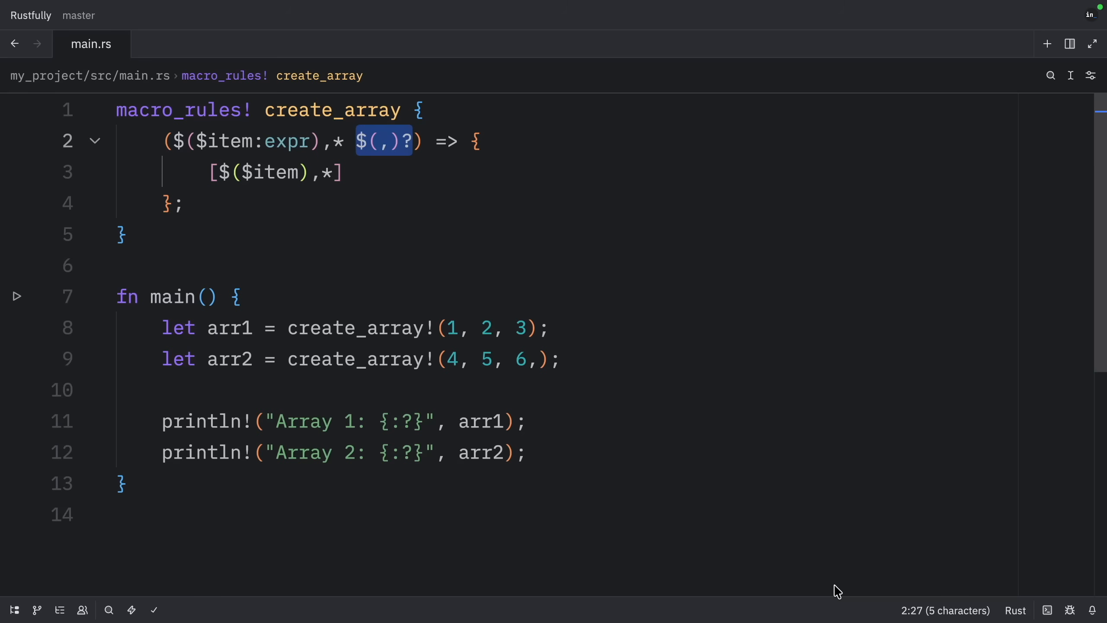